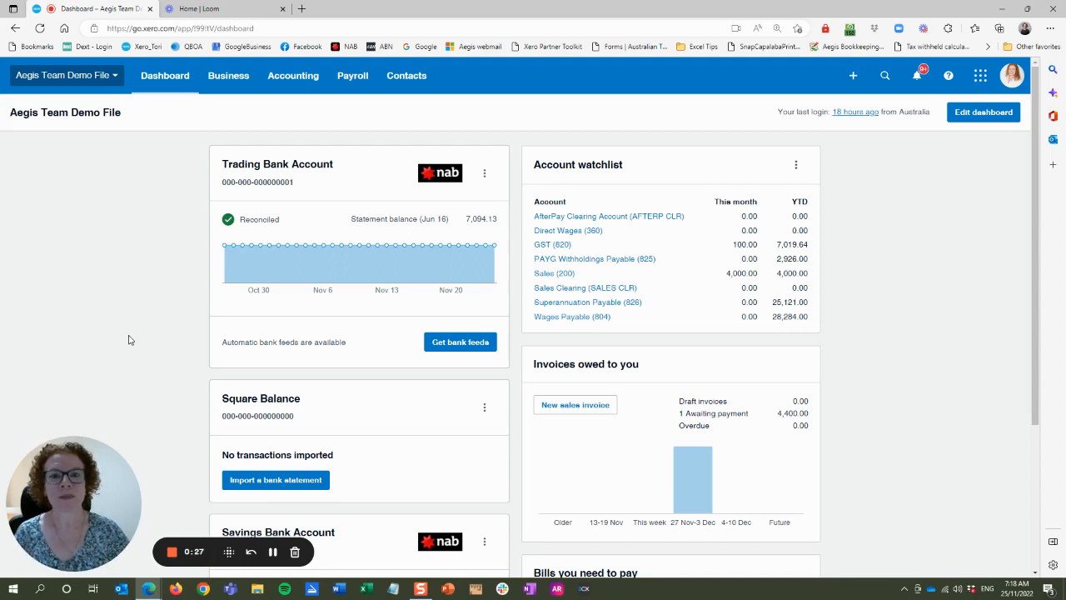
mouse_move(575, 405)
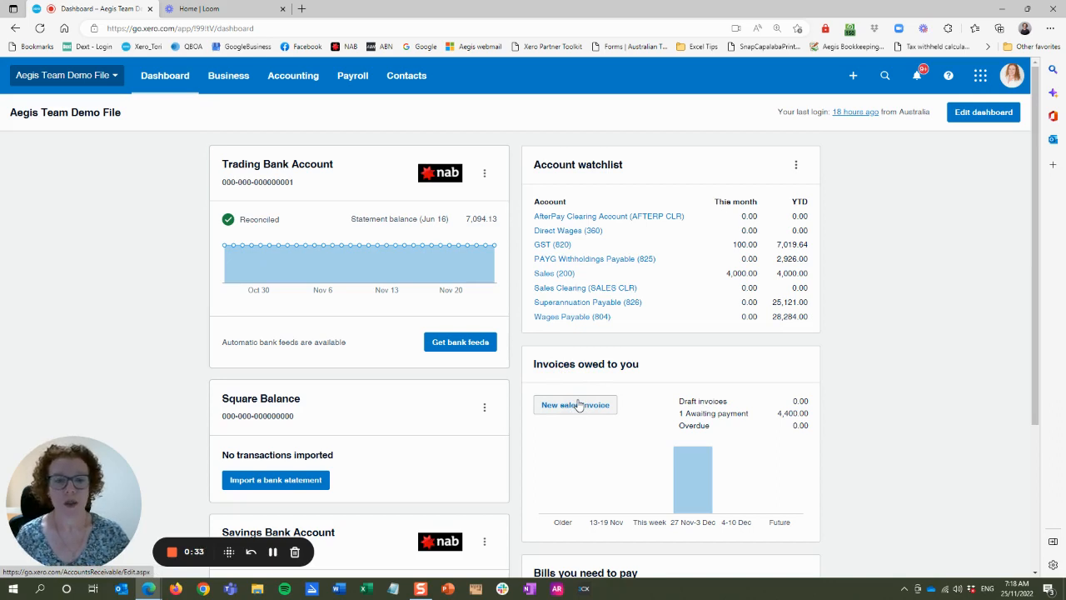
mouse_move(591, 393)
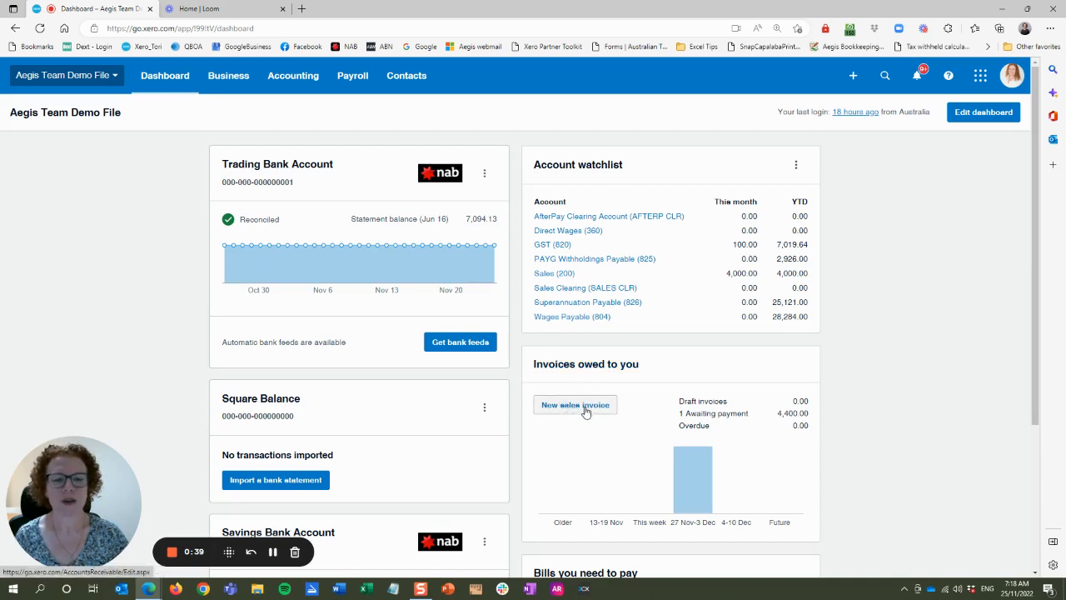
- View sales invoices awaiting payment and look at invoice INV-0004 for ABC Consultants
left_click(853, 75)
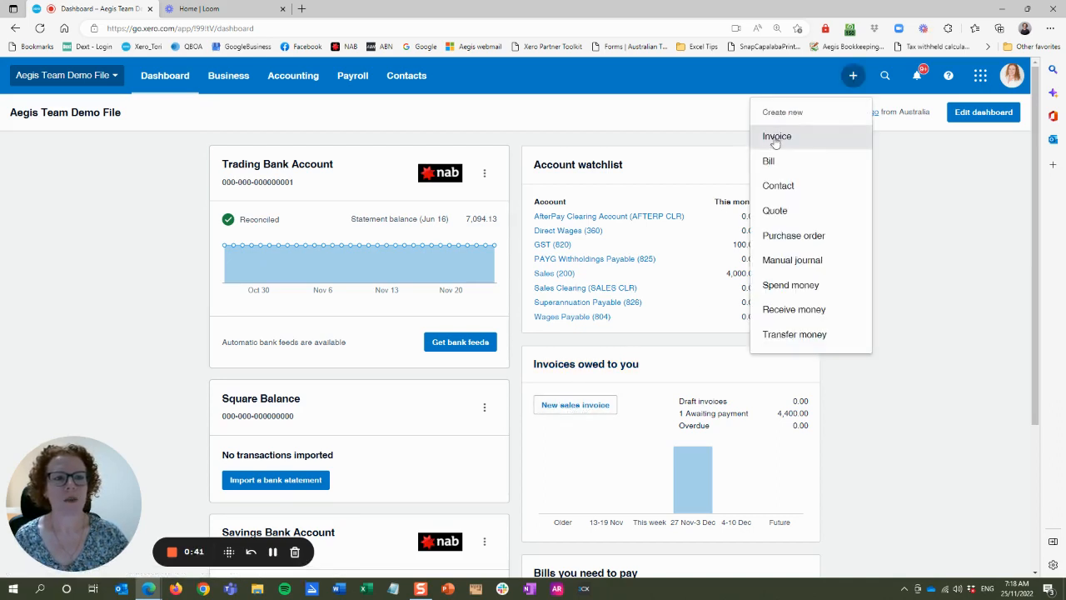
left_click(863, 413)
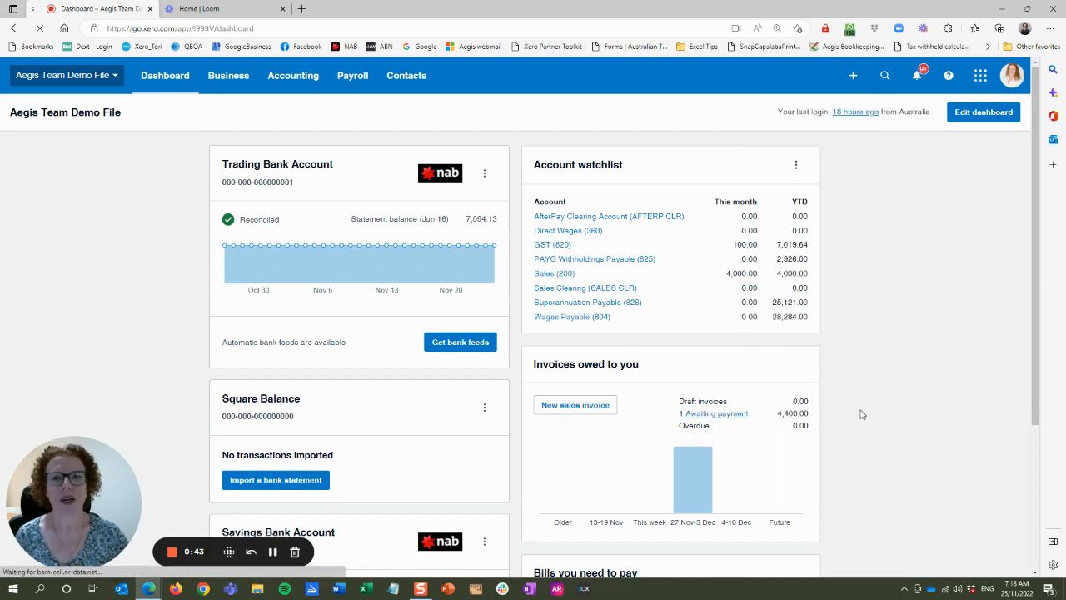
left_click(713, 413)
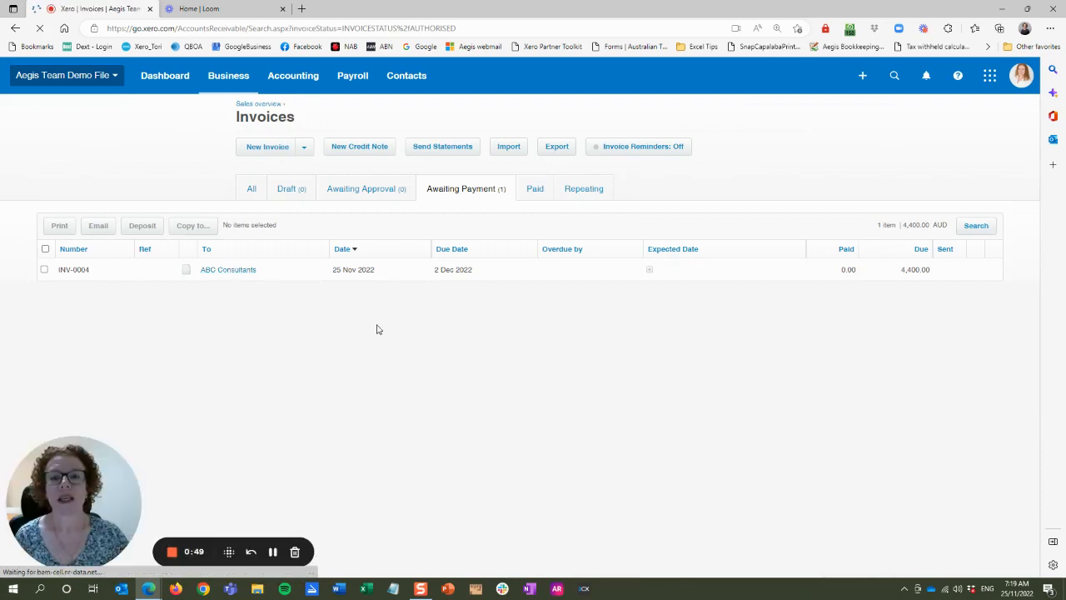
left_click(73, 269)
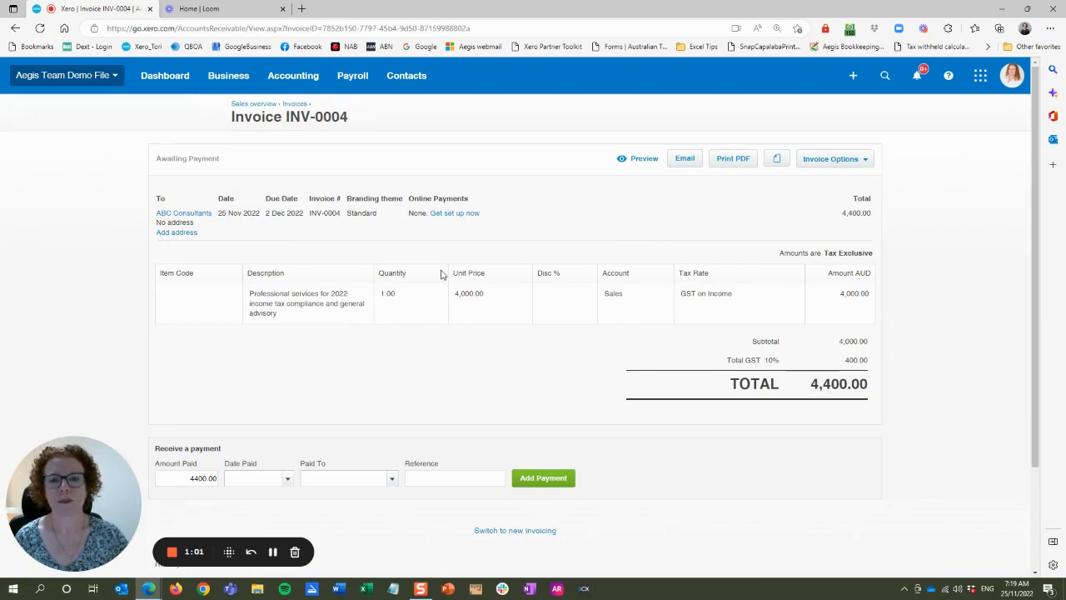
mouse_move(346, 360)
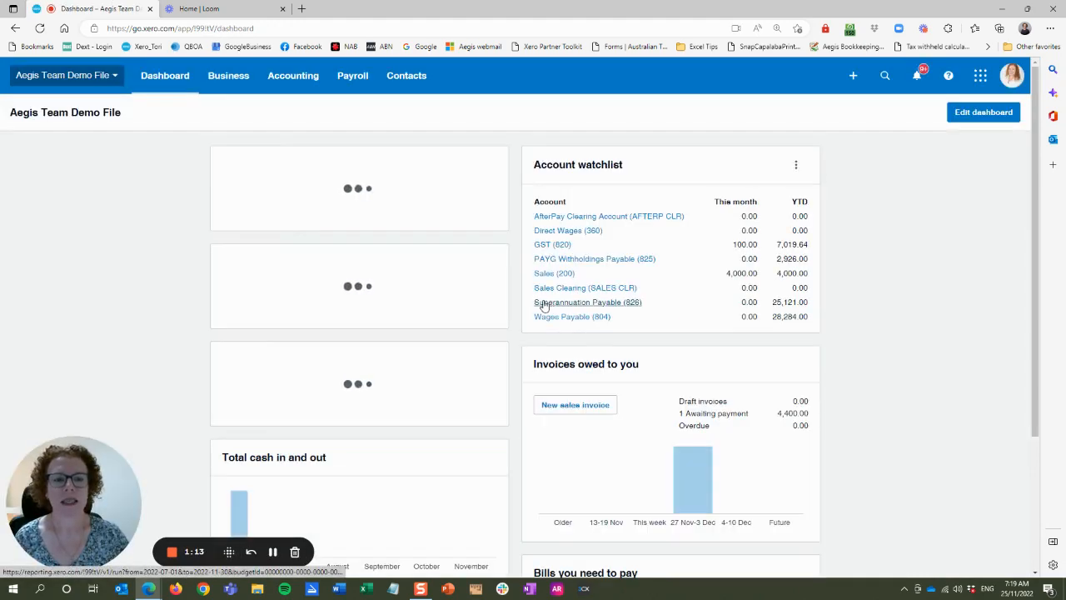
- From the dashboard's Bills you need to pay, list the 2 bills awaiting payment
scroll("down", 3)
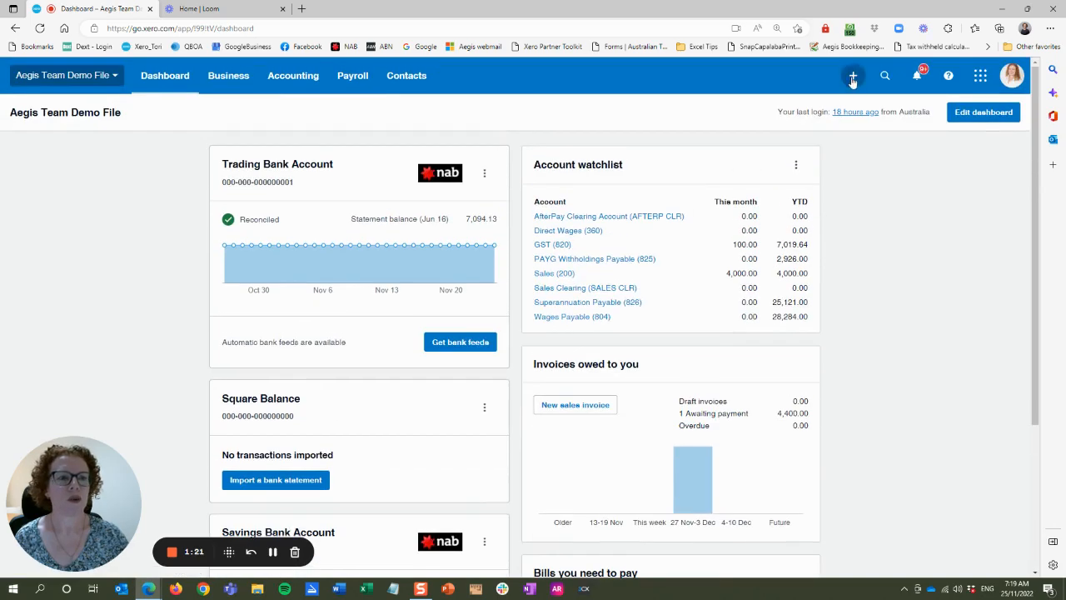
scroll("down", 3)
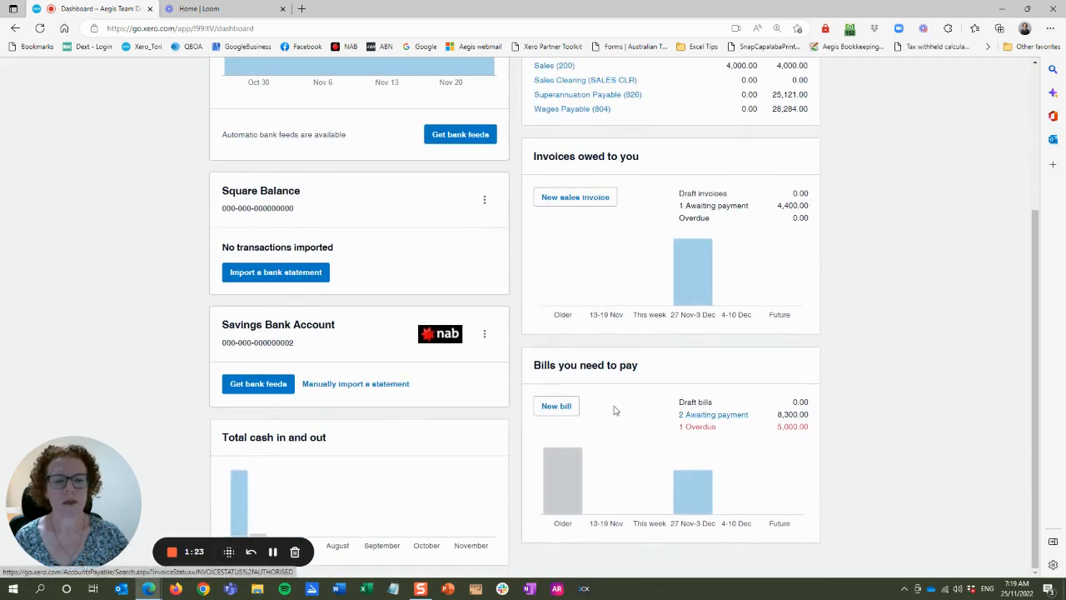
left_click(713, 413)
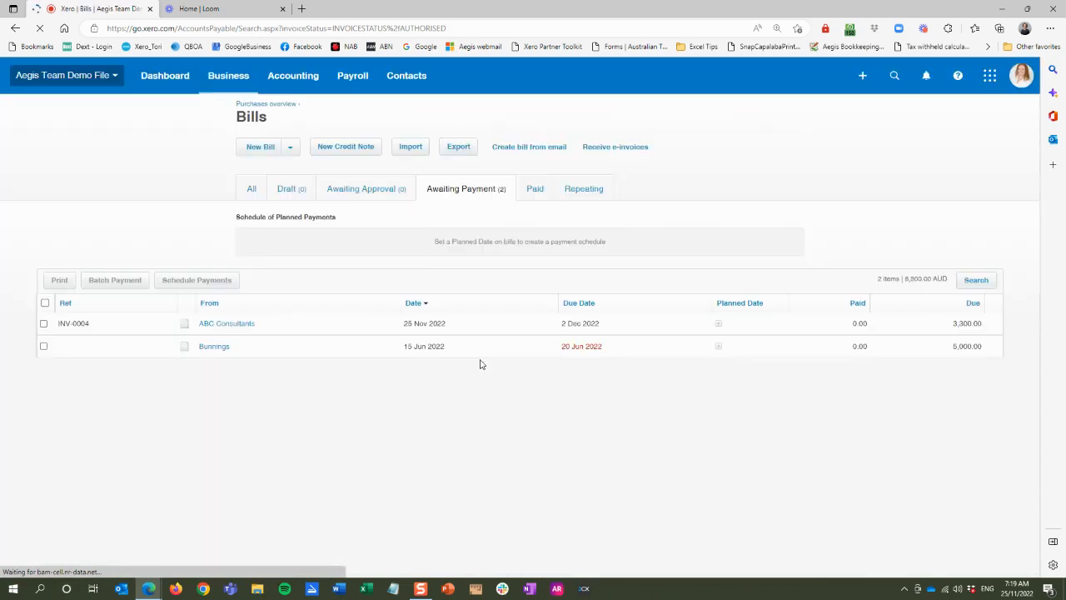
mouse_move(236, 327)
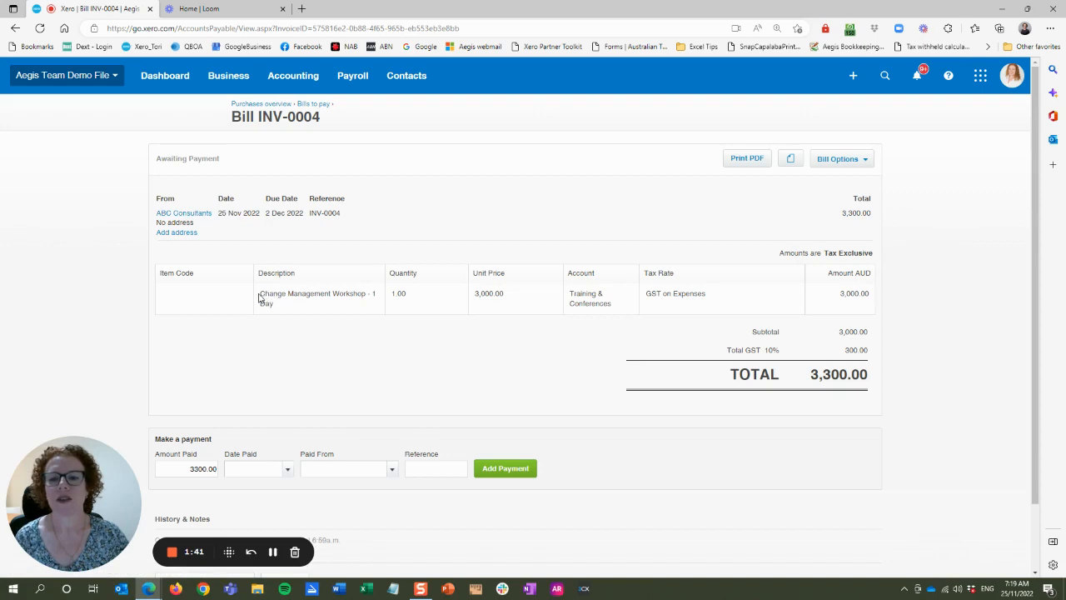
mouse_move(323, 348)
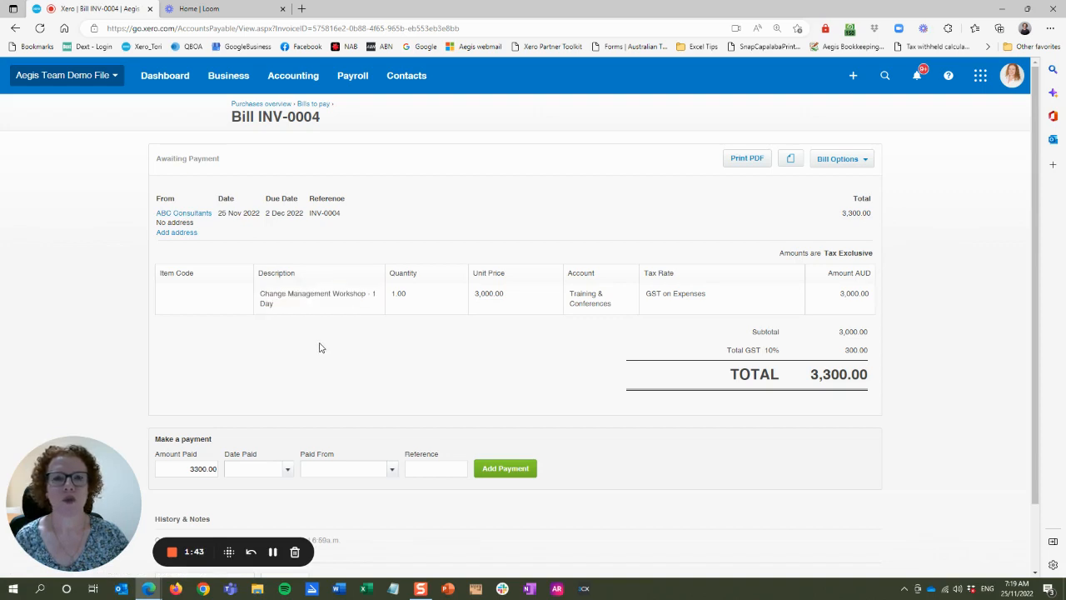
mouse_move(813, 348)
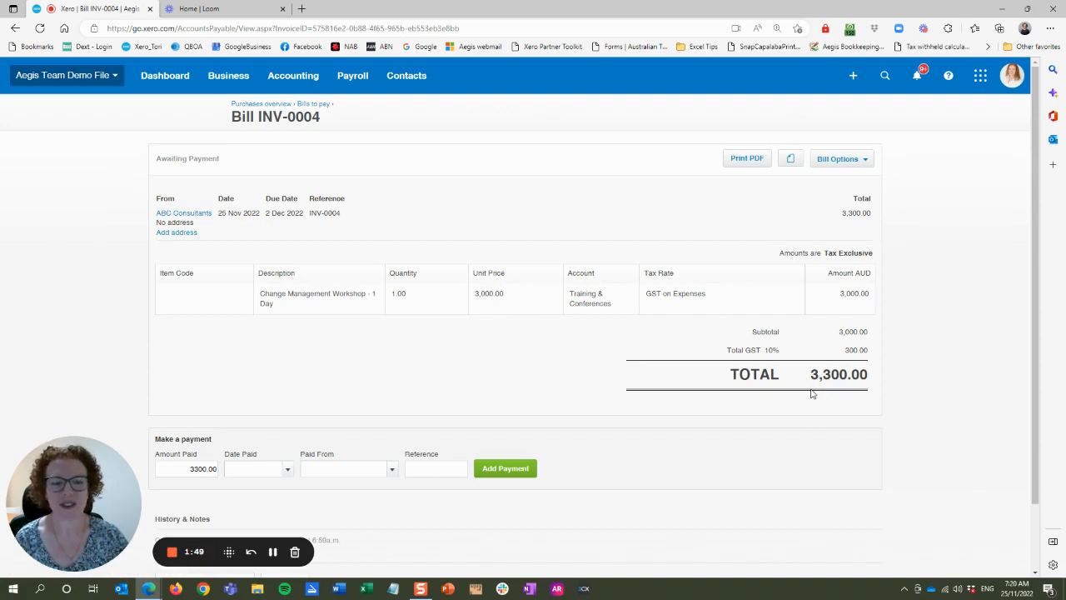
mouse_move(564, 368)
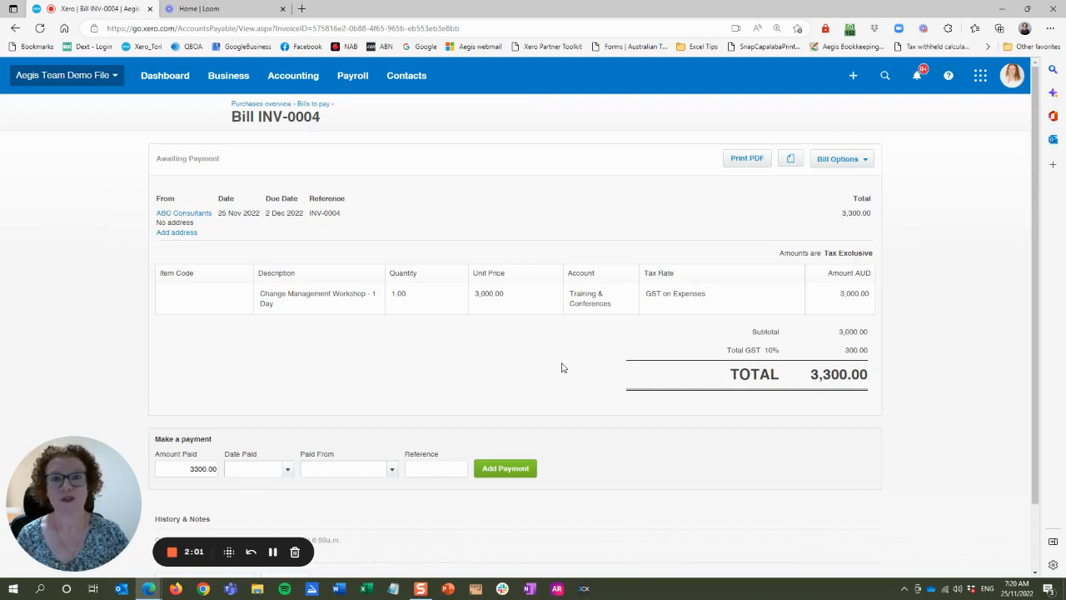
mouse_move(513, 243)
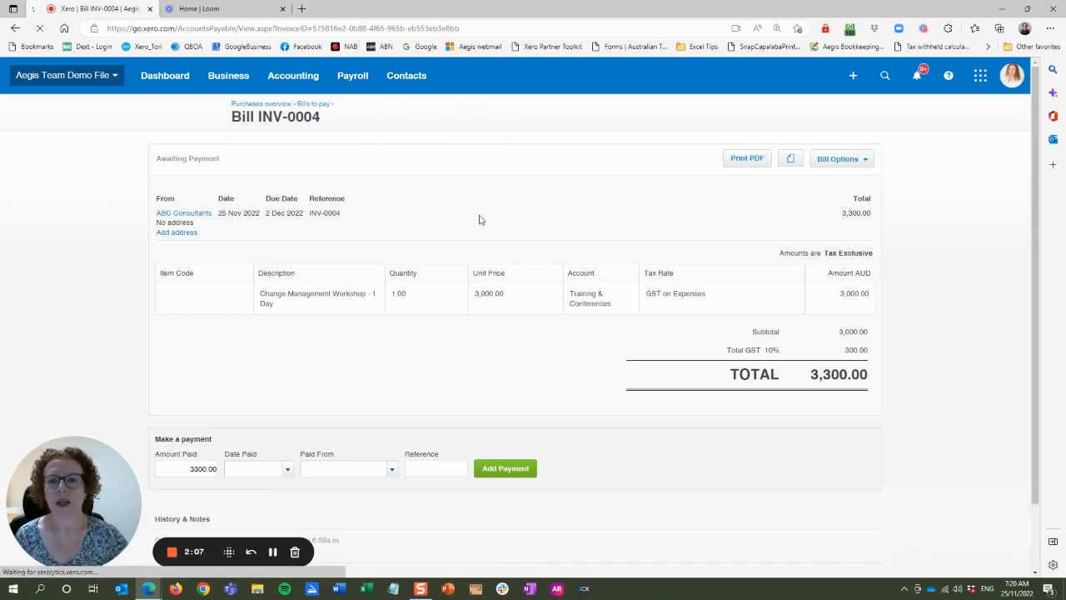
- From All contacts, bring up the ABC Consultants contact record
left_click(407, 75)
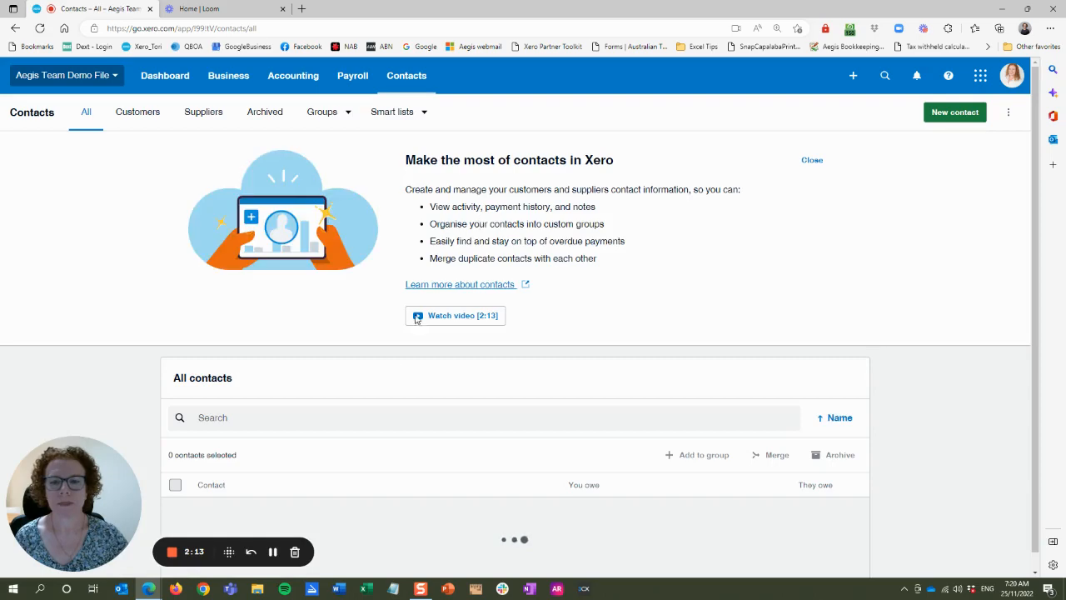
scroll("down", 3)
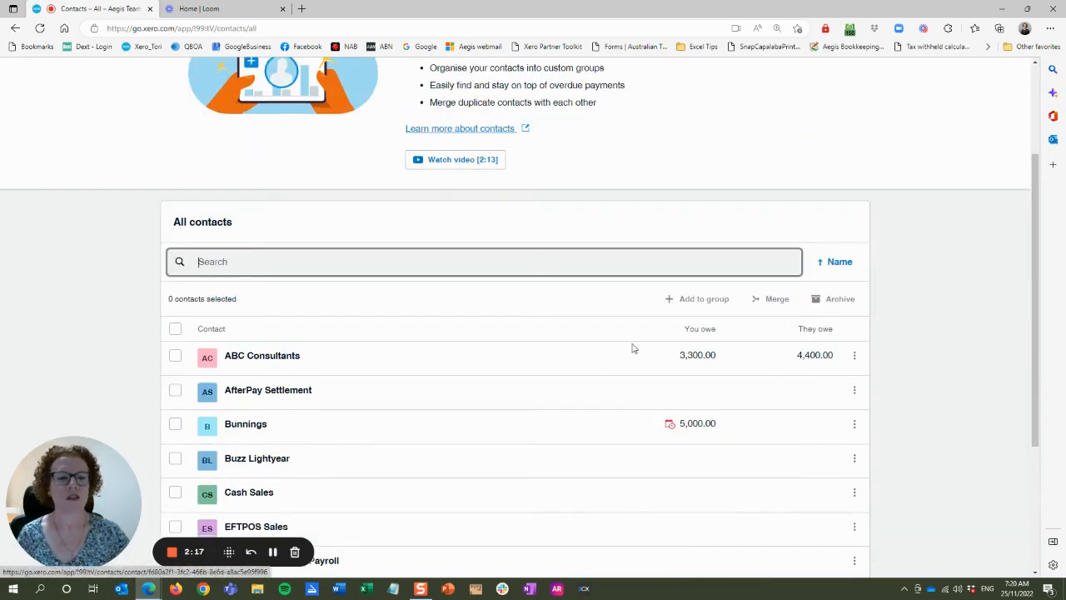
mouse_move(657, 341)
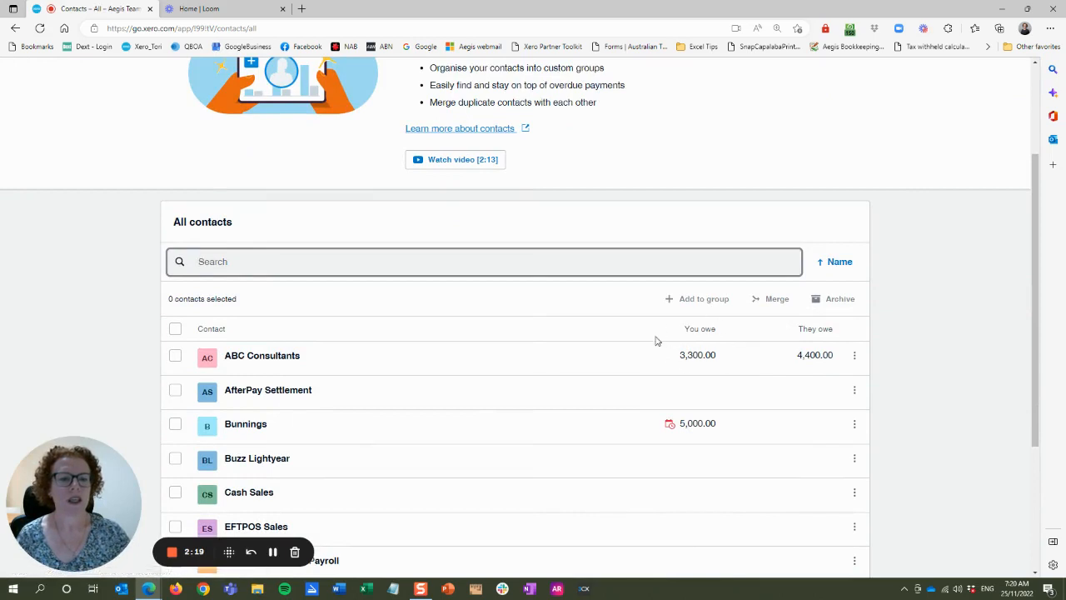
mouse_move(314, 377)
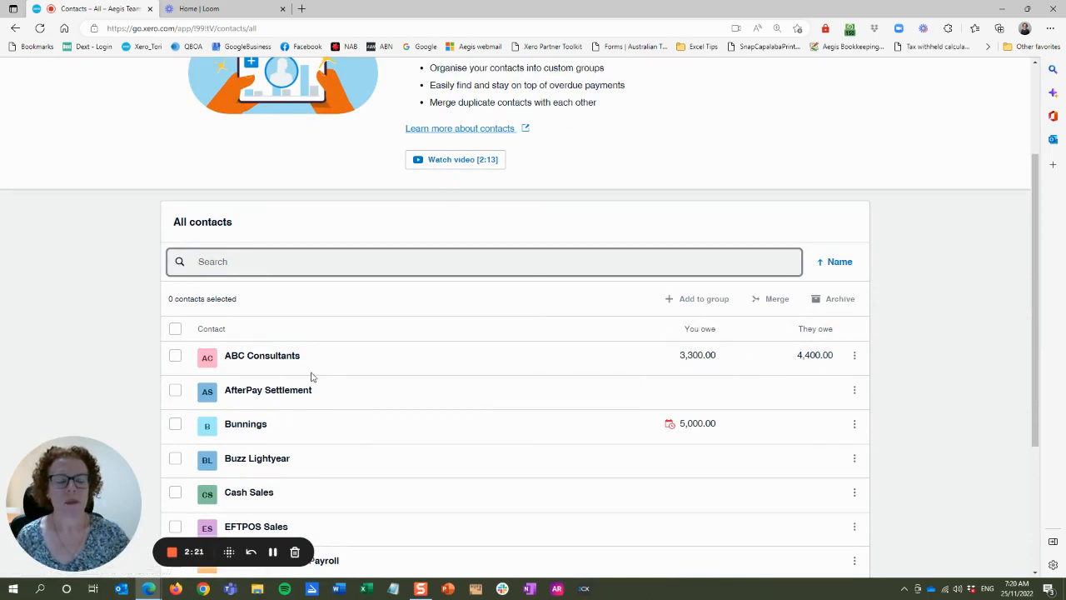
left_click(261, 357)
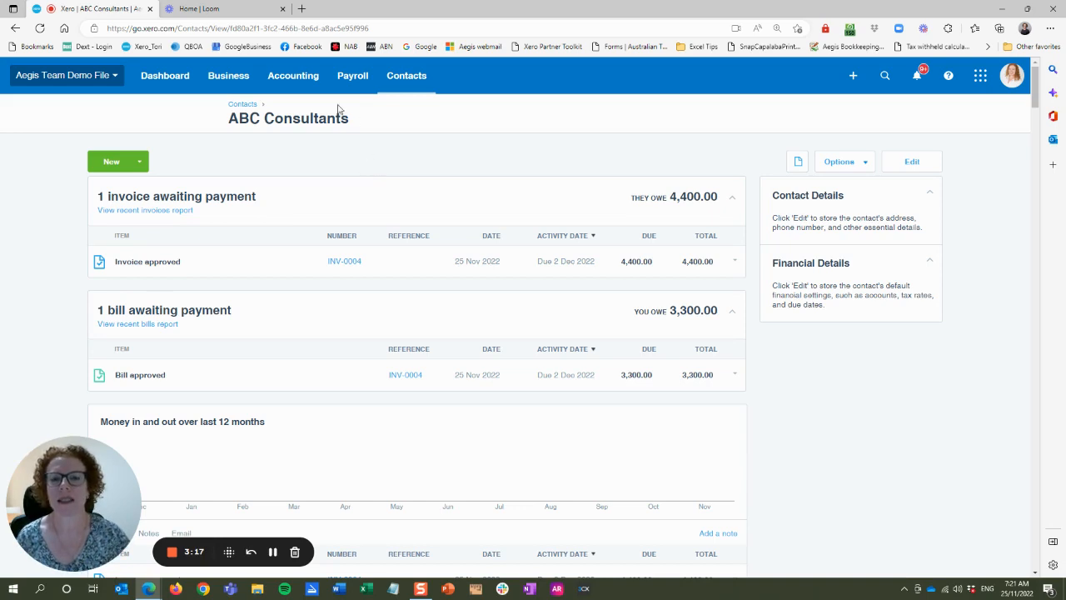
- Go to Accounting > Chart of accounts and start adding a new account
left_click(294, 75)
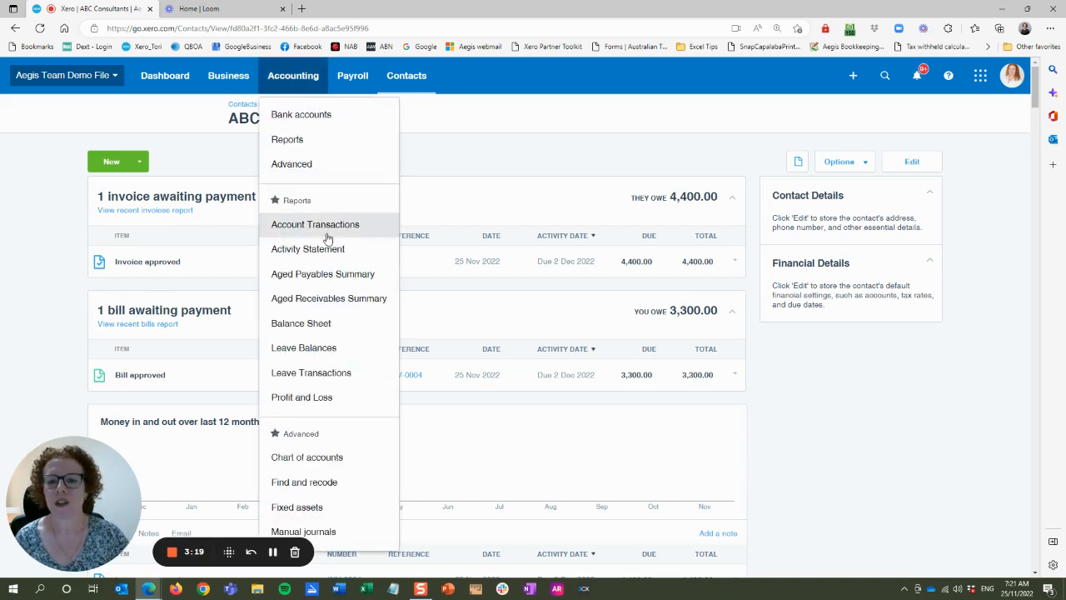
scroll("down", 3)
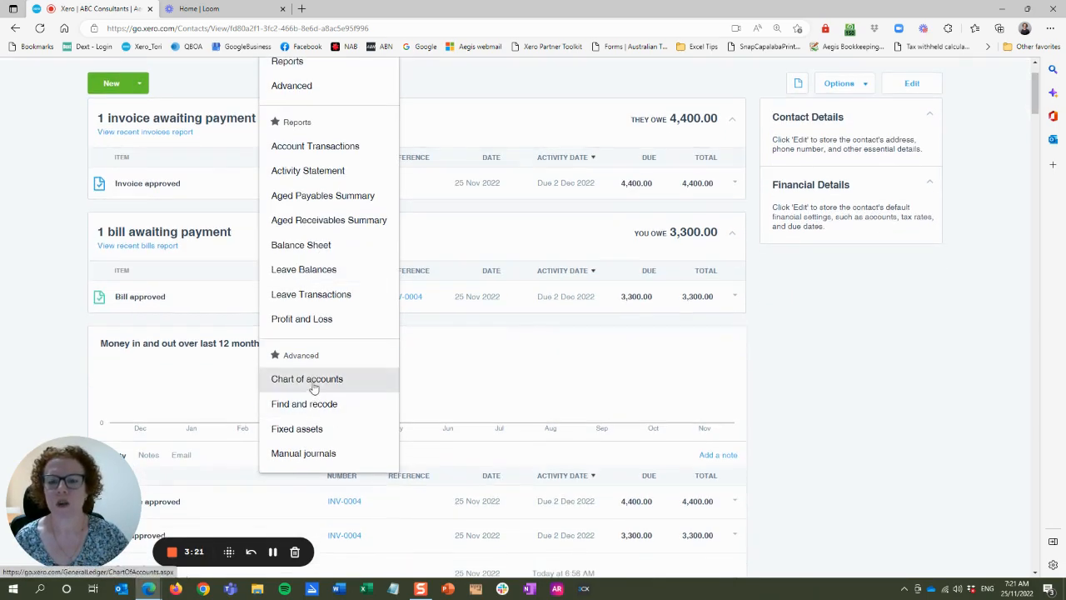
left_click(306, 378)
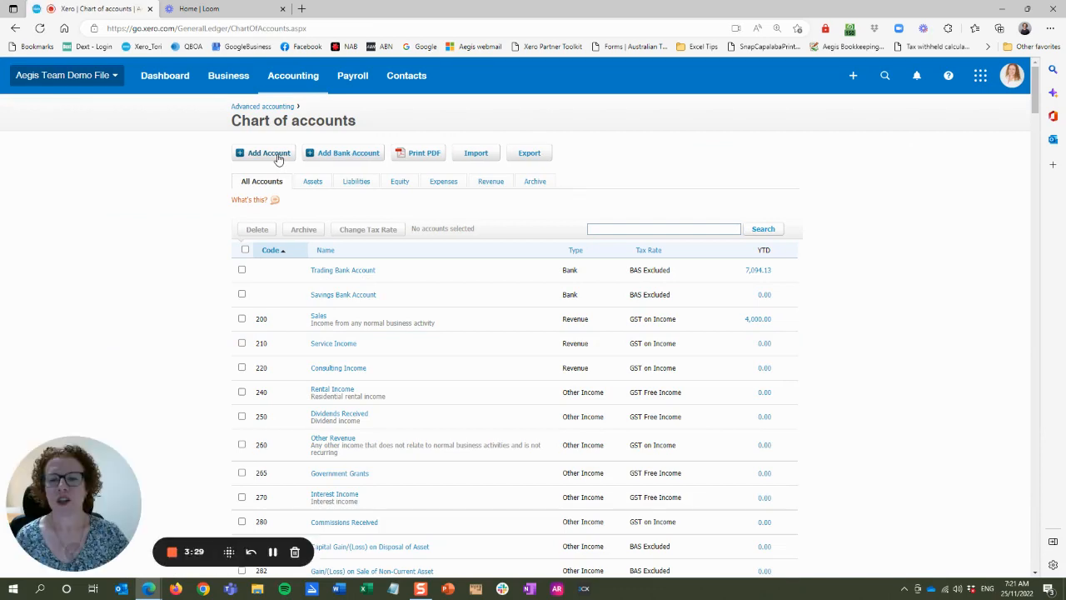
left_click(263, 153)
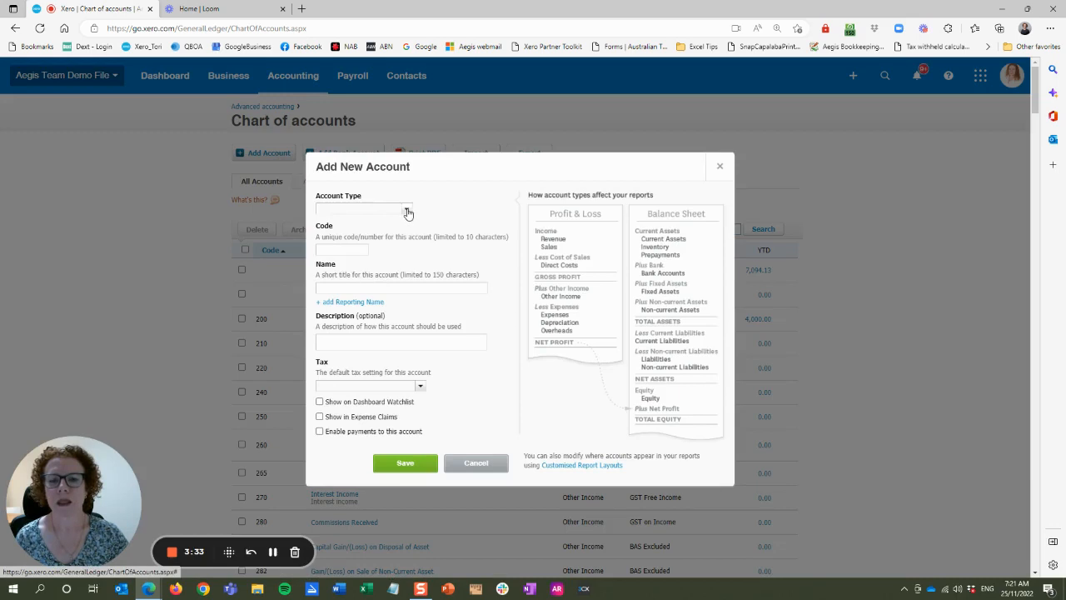
- Make the new account a current asset with code 99999 and name Contra Payments
left_click(363, 208)
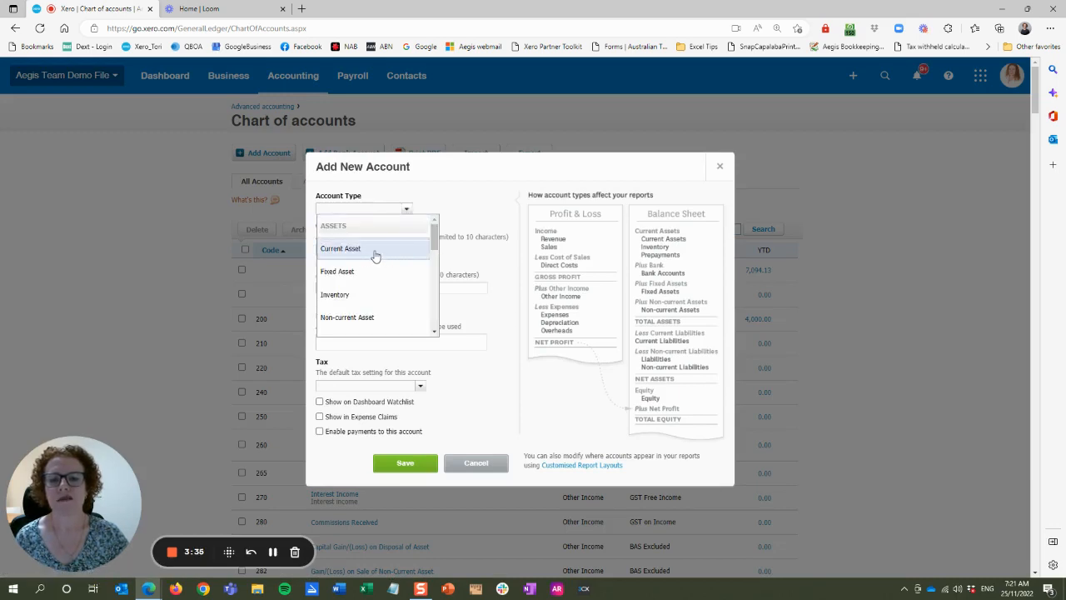
mouse_move(424, 245)
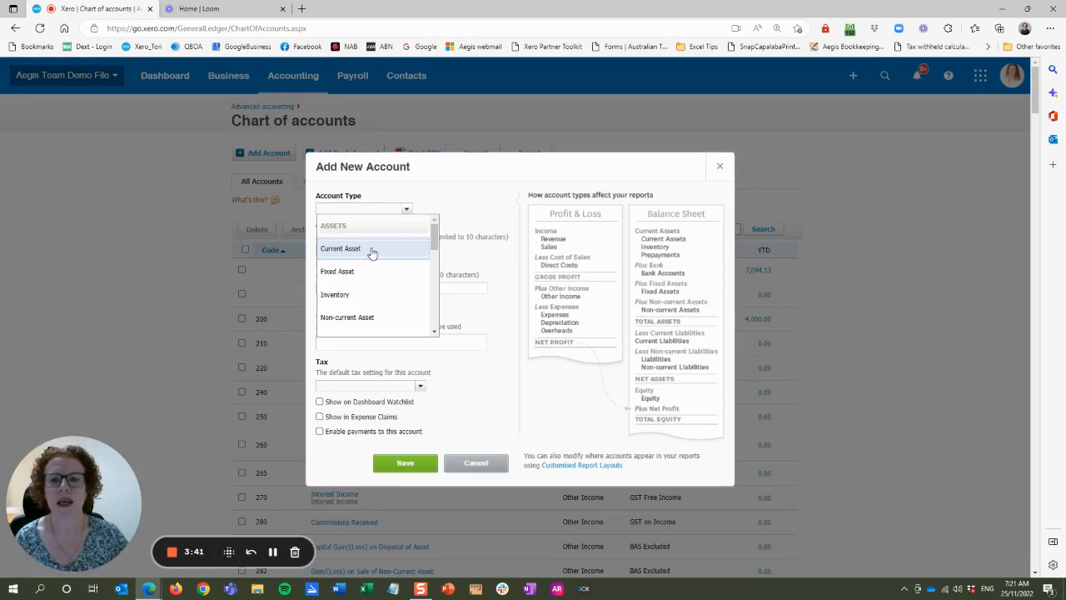
left_click(340, 248)
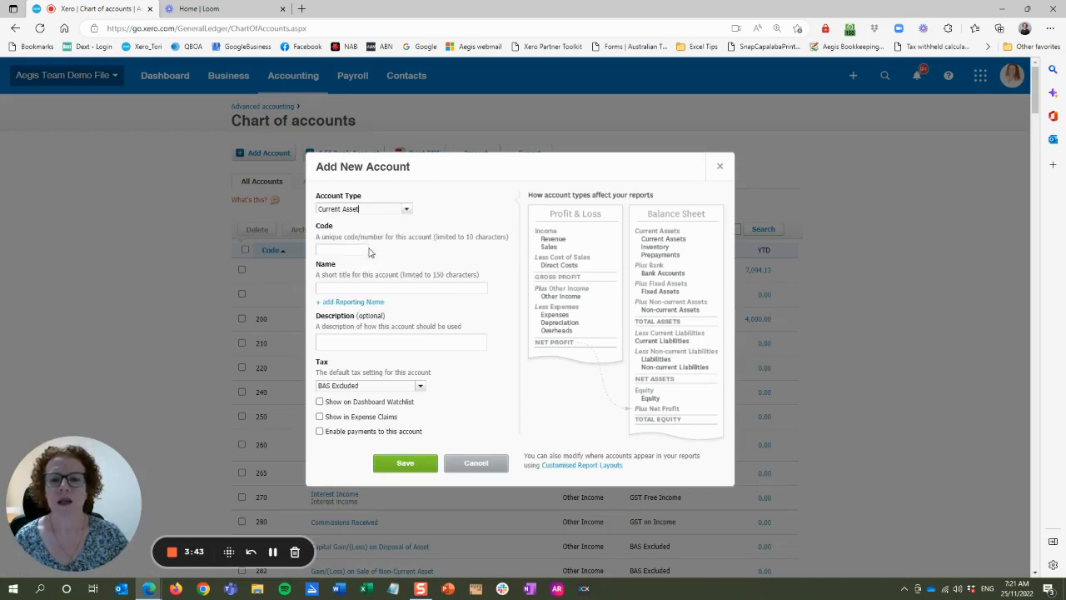
left_click(342, 250)
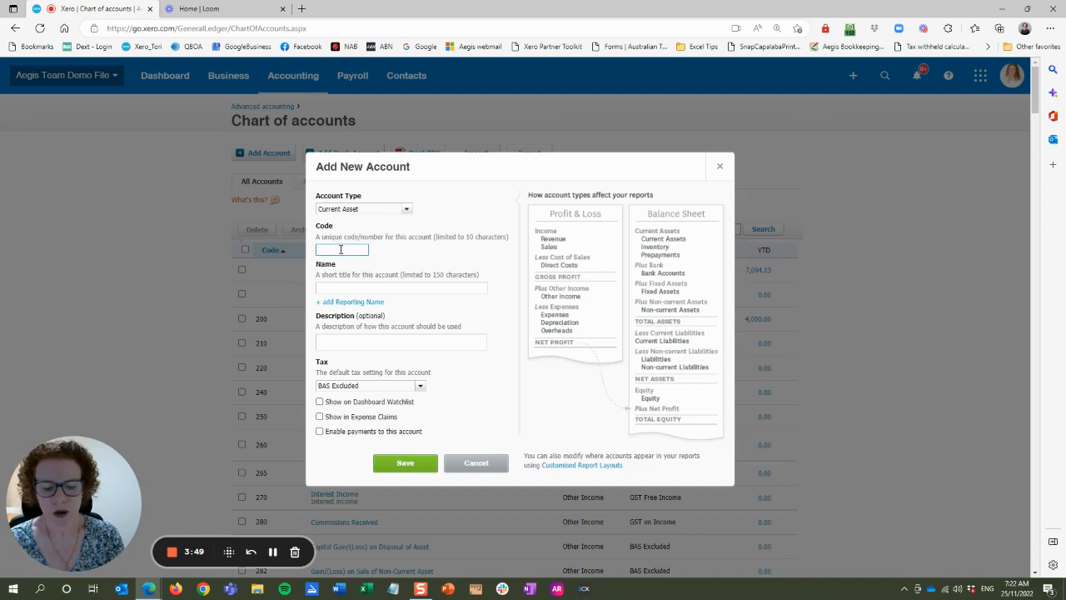
type("99999")
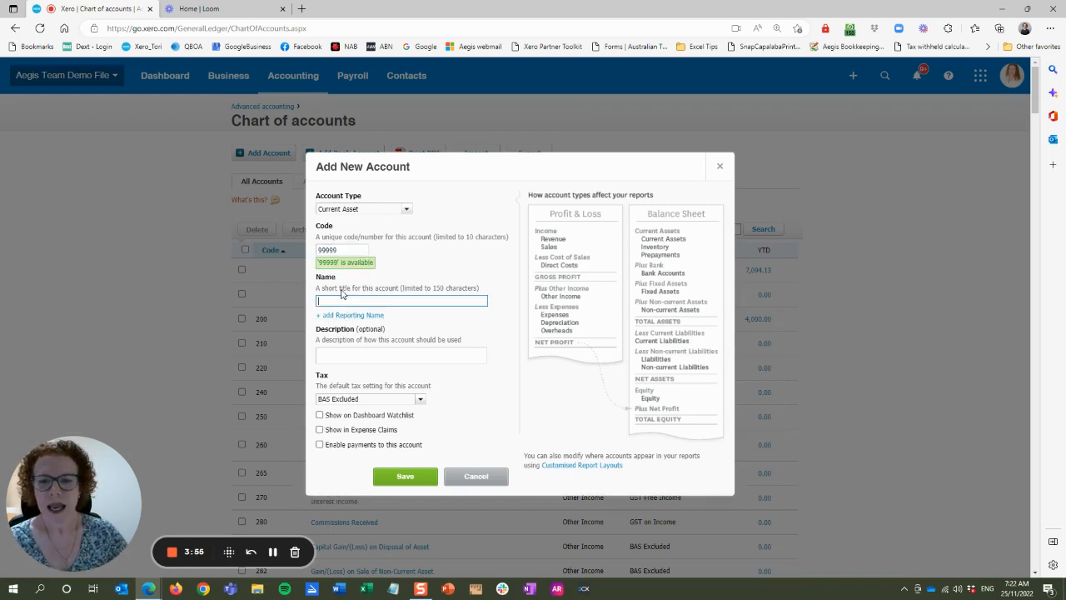
type("Contra Payments")
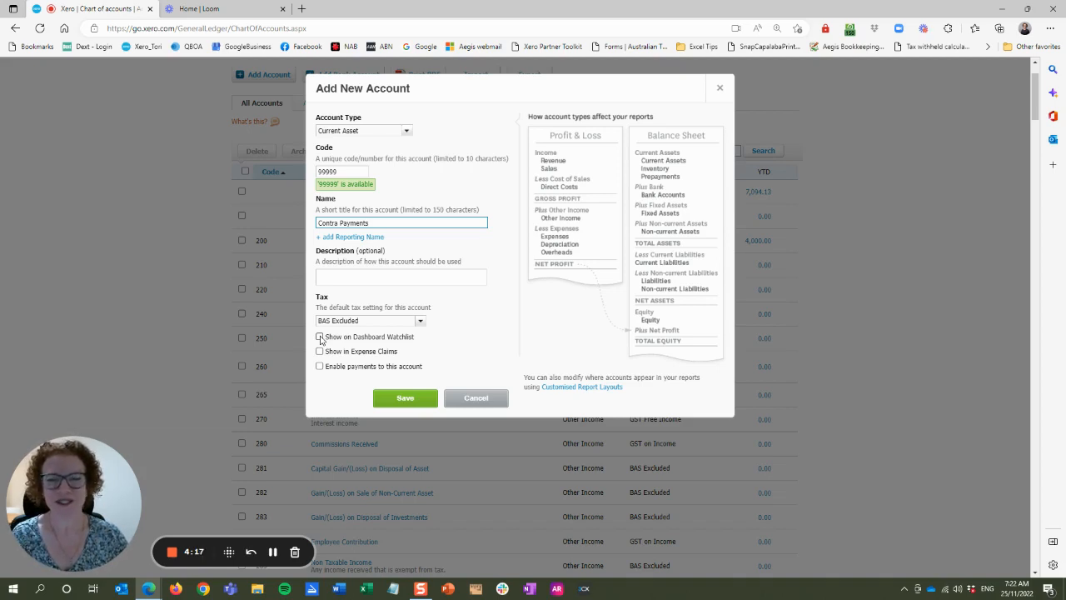
- Show it on the dashboard watchlist, enable payments, and save the account
left_click(319, 337)
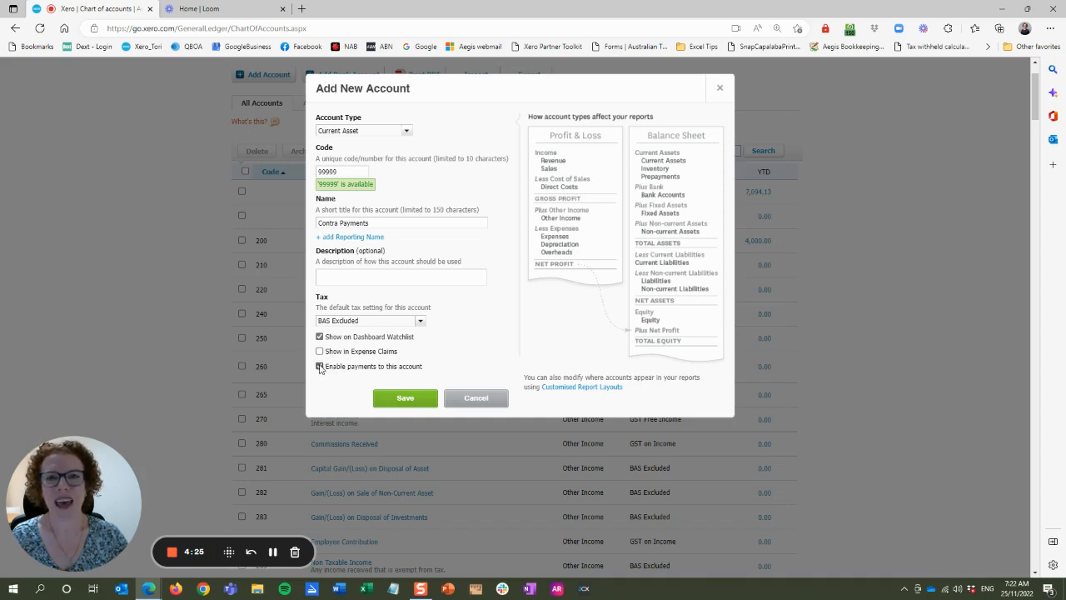
left_click(320, 366)
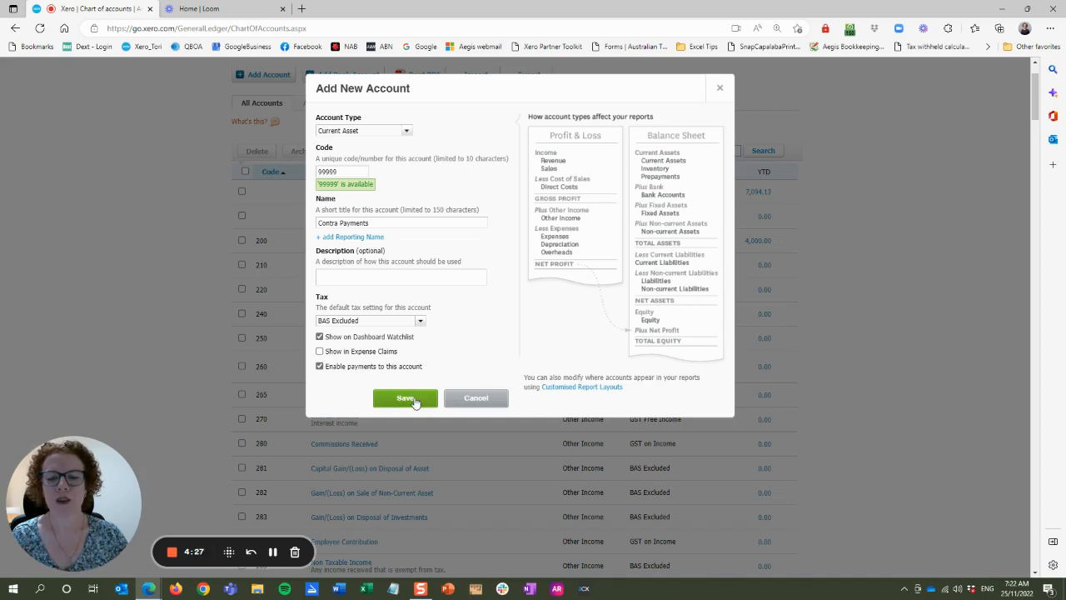
left_click(405, 397)
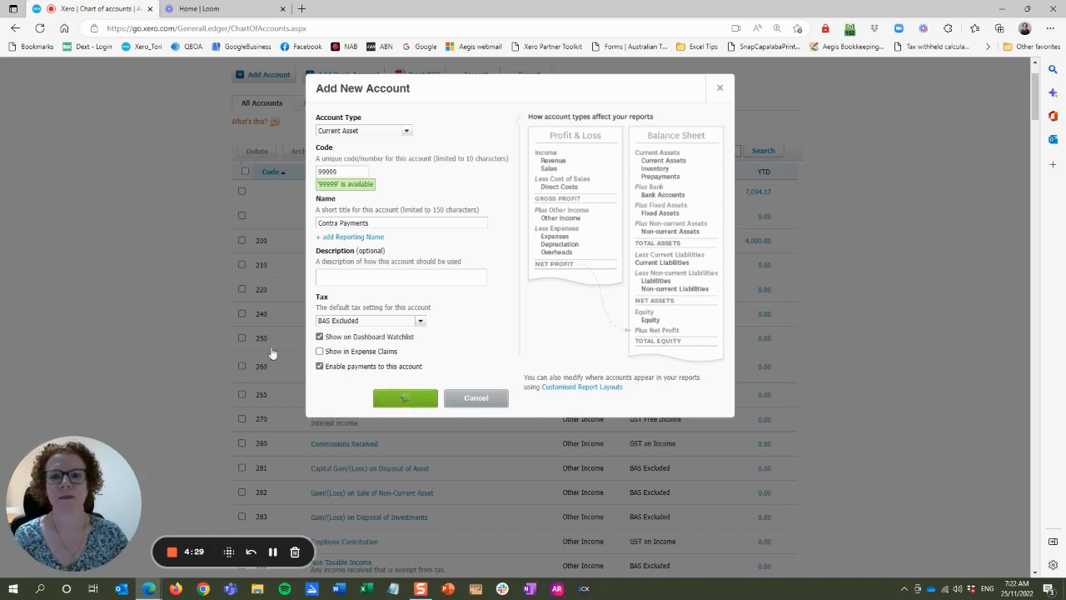
- Return to the dashboard and list the bills awaiting payment again
left_click(404, 397)
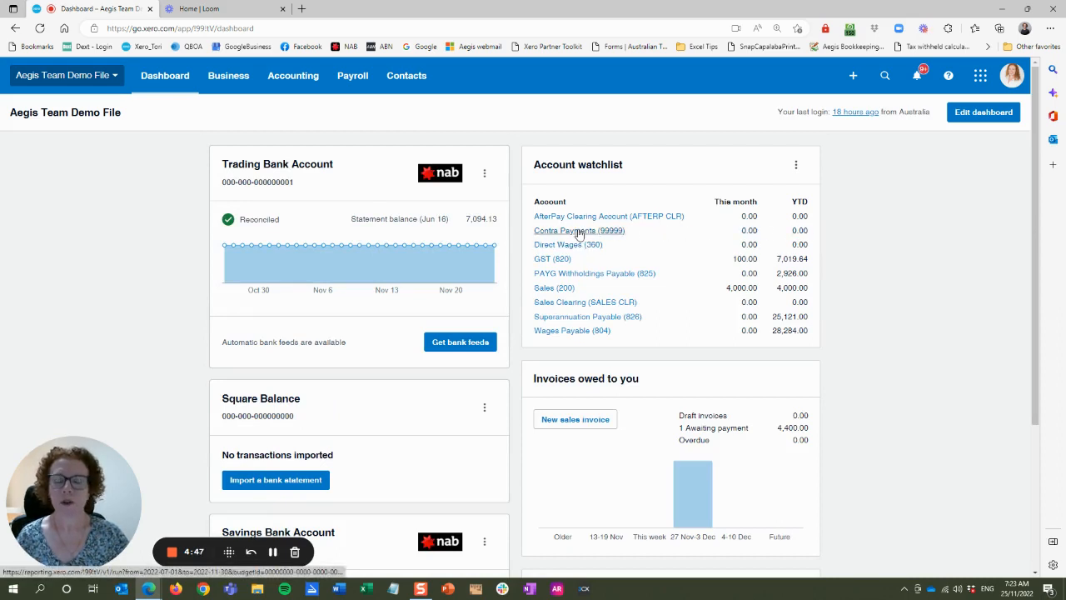
mouse_move(420, 250)
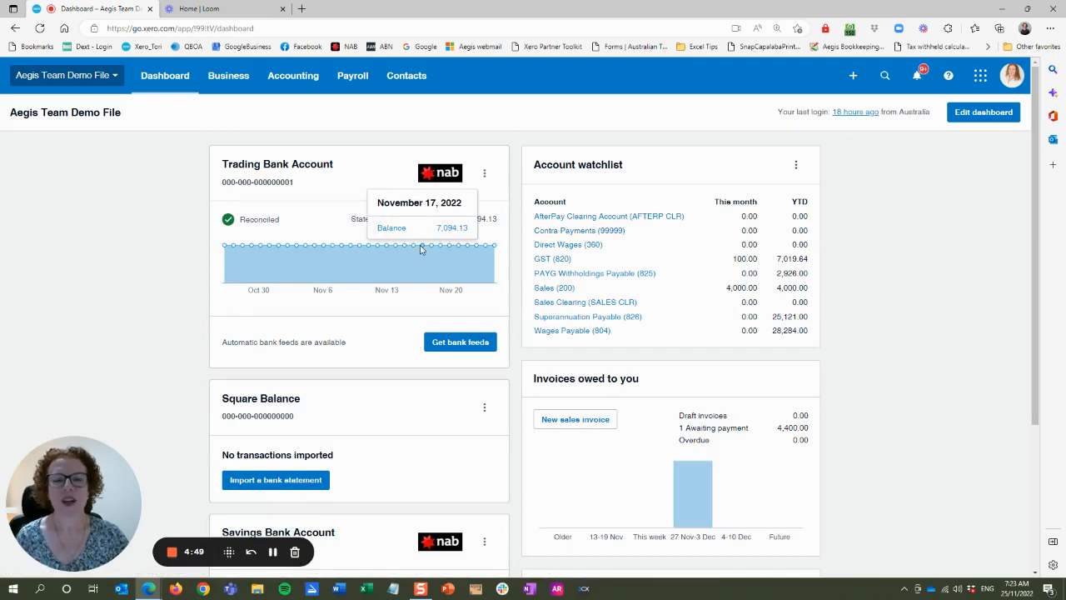
scroll("down", 3)
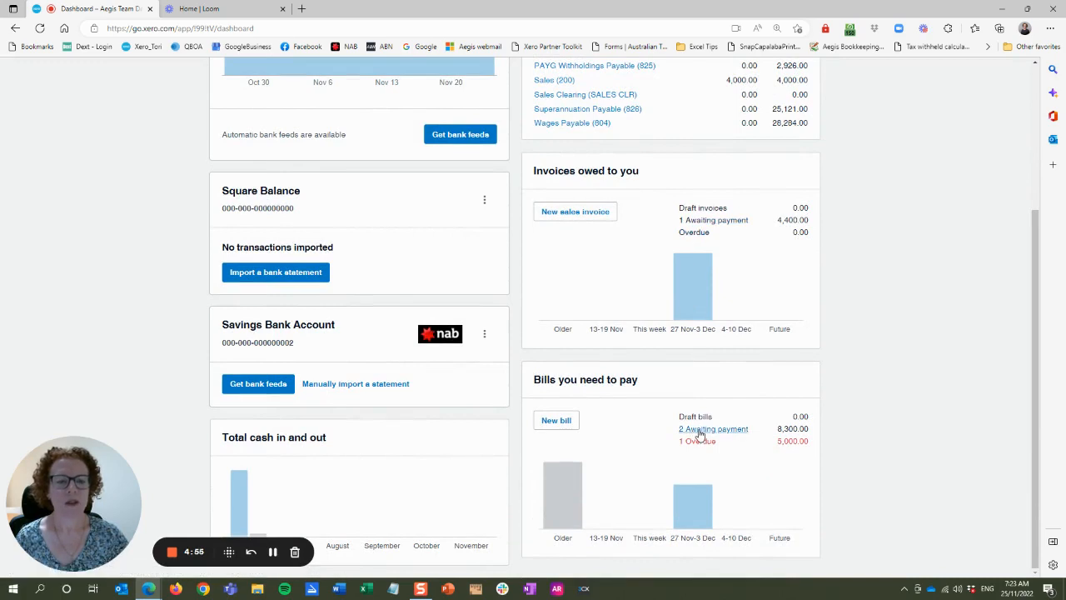
left_click(709, 428)
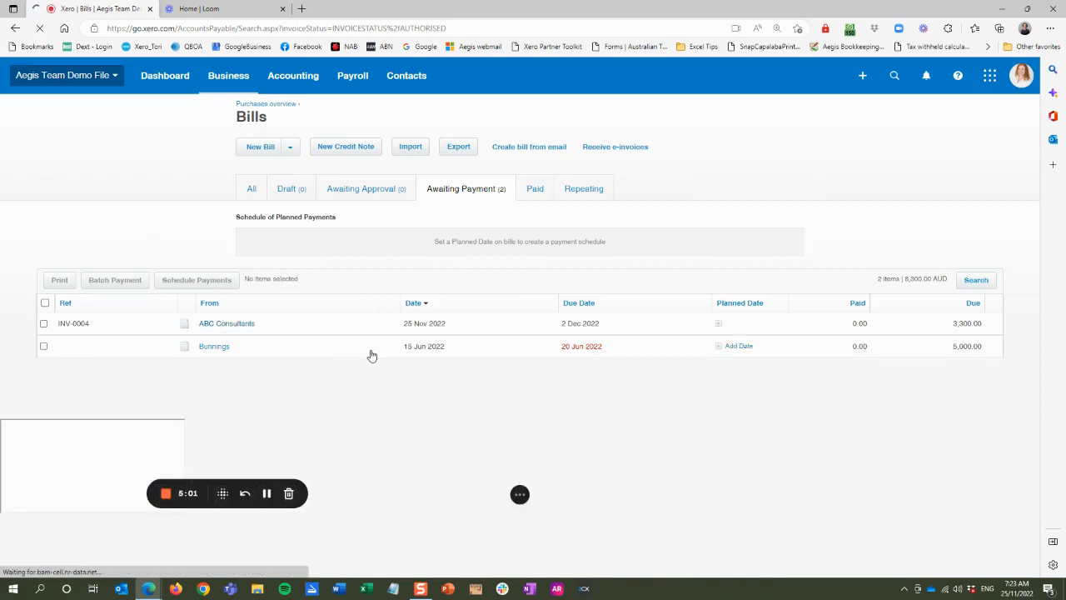
- On bill INV-0004 for ABC Consultants, enter payment date 25 Nov 2022
left_click(73, 323)
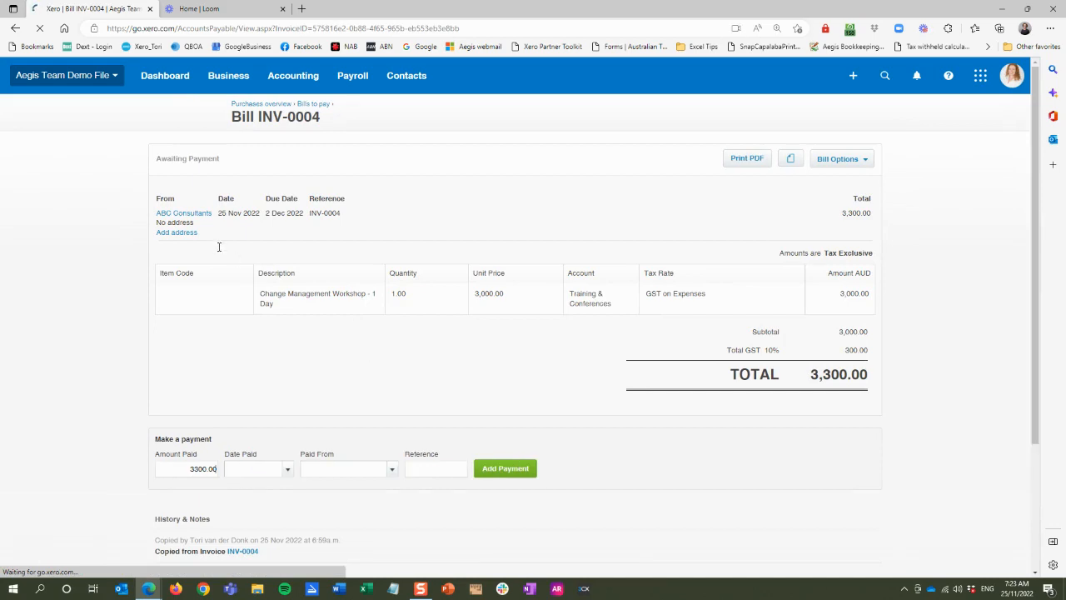
scroll("down", 3)
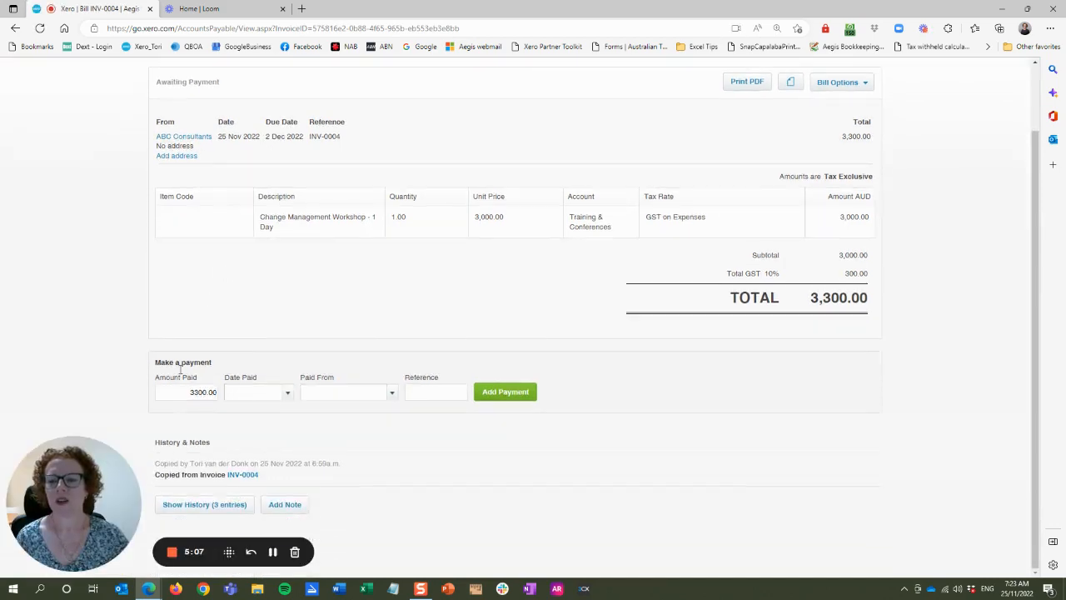
double_click(184, 362)
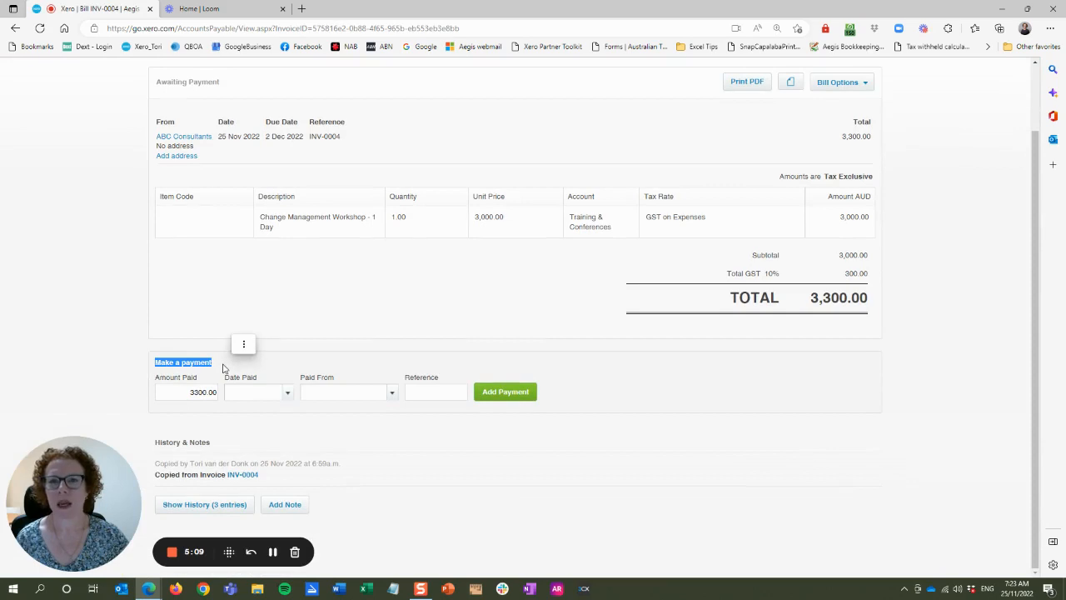
left_click(187, 391)
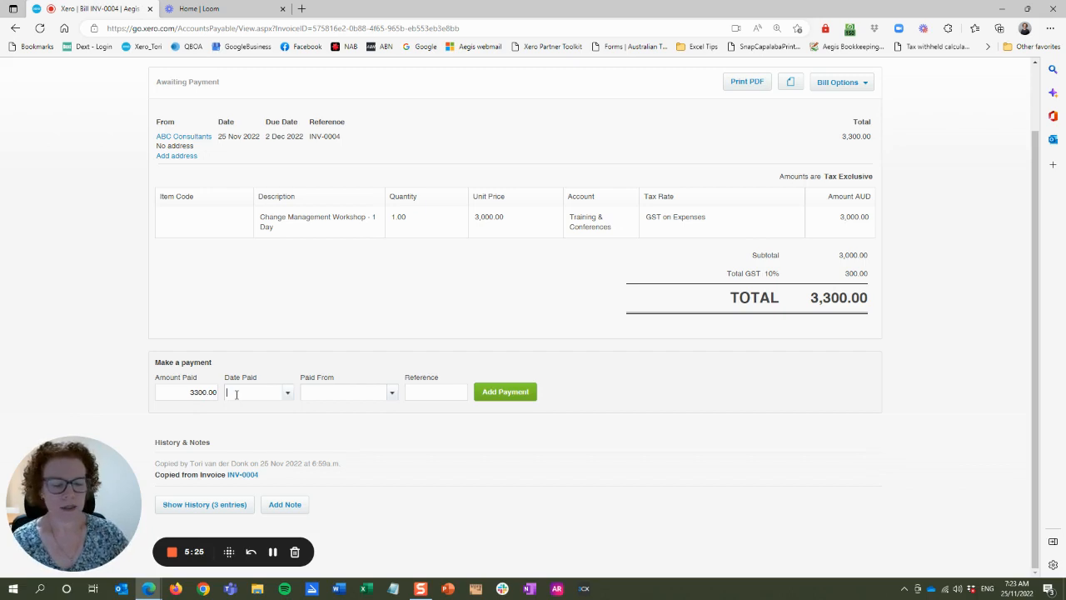
type("25 Nov 2022")
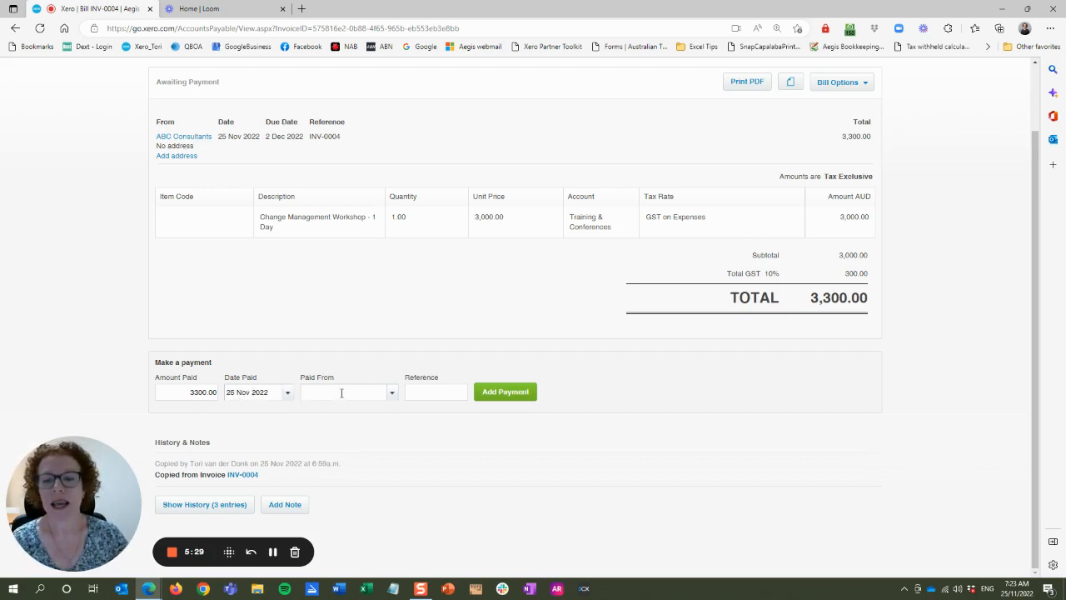
- Pay the 3,300.00 bill from 99999 Contra Payments with reference Contra Payment
left_click(346, 391)
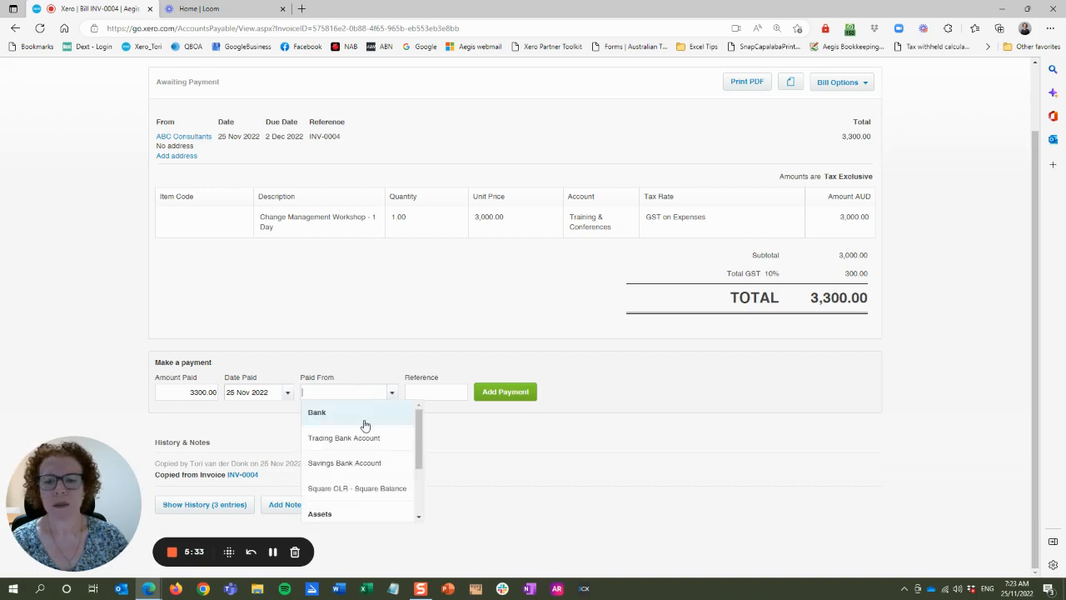
scroll("down", 3)
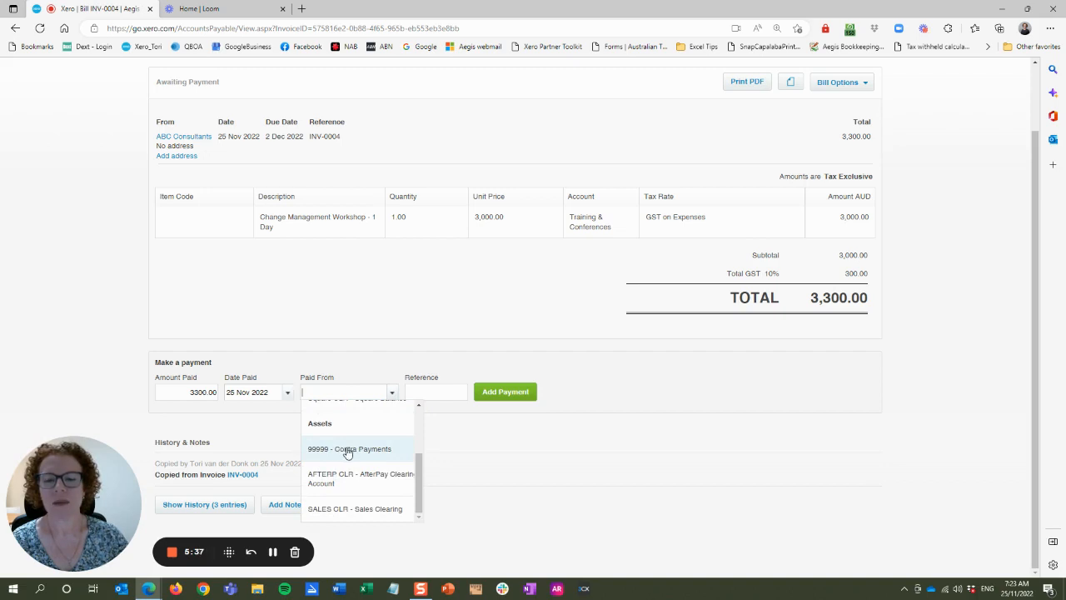
left_click(350, 450)
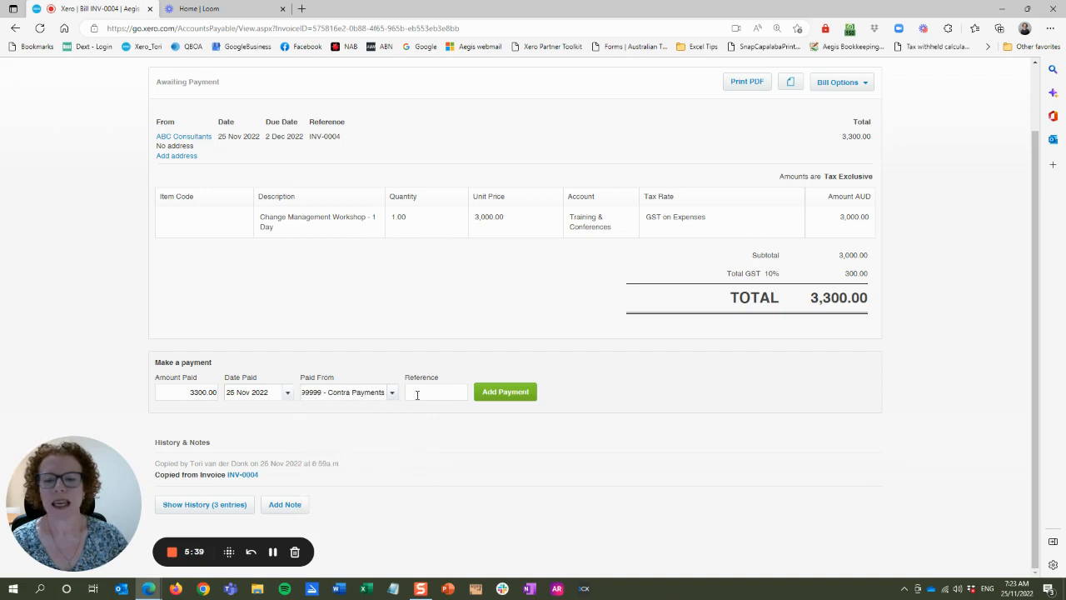
type("Contra Payment")
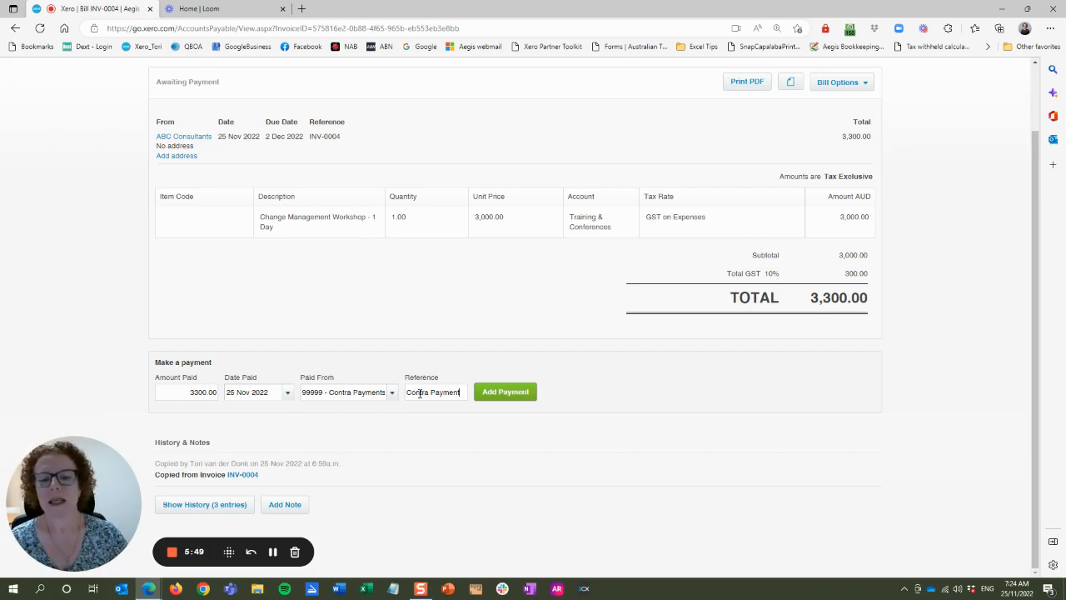
left_click(505, 391)
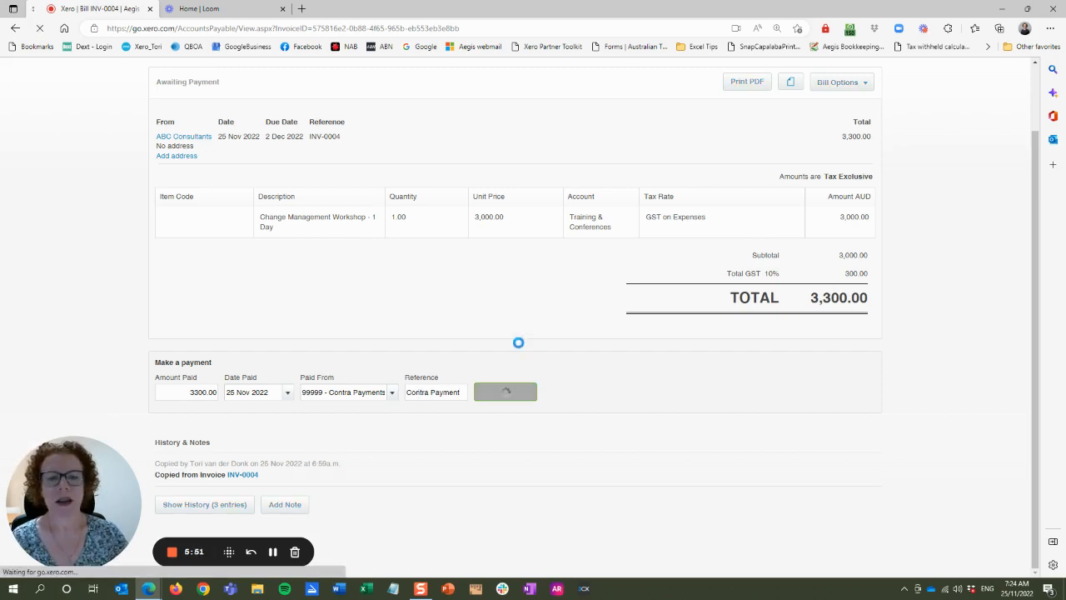
left_click(505, 391)
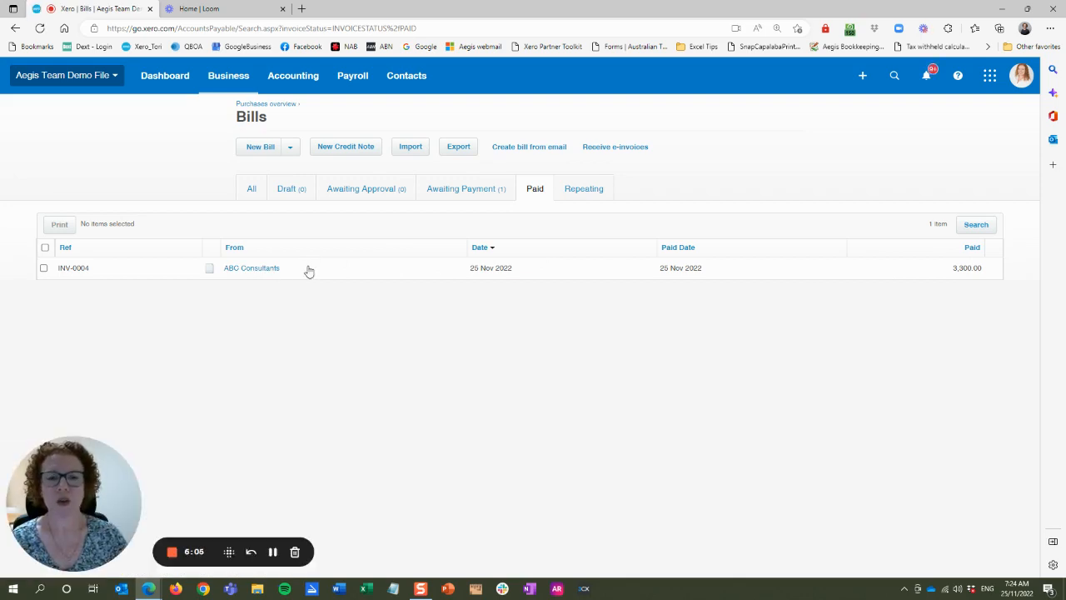
mouse_move(309, 287)
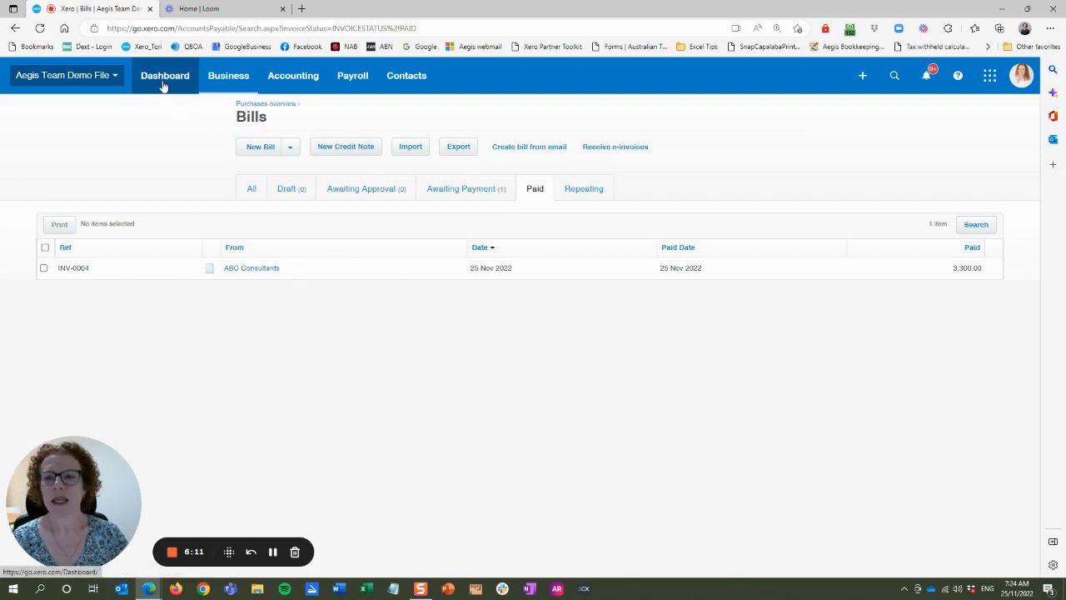
- Go back to the dashboard, where Contra Payments now shows (3,300.00)
left_click(165, 75)
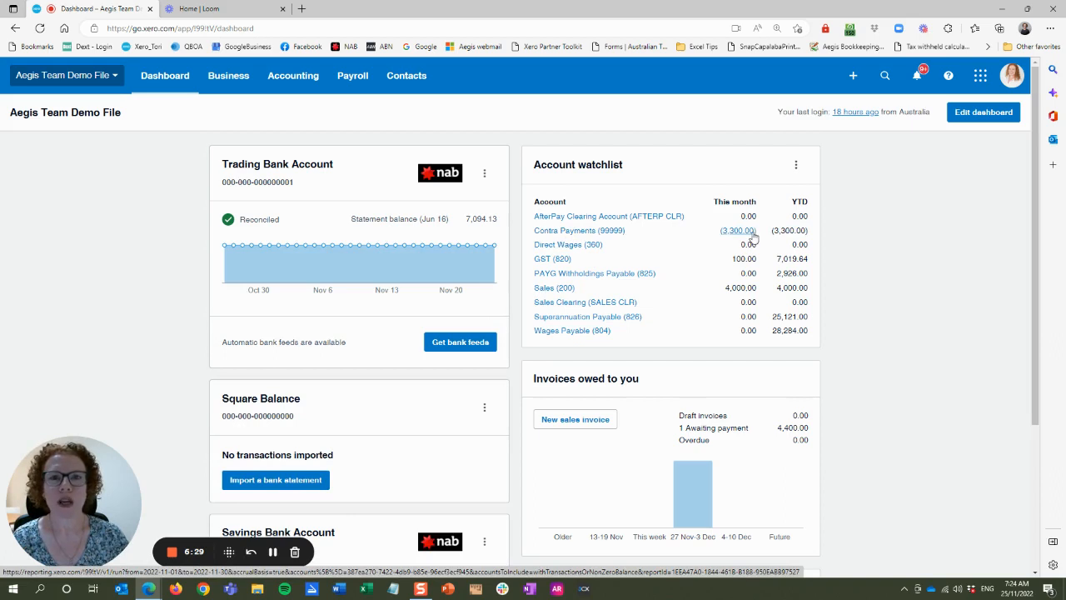
mouse_move(656, 229)
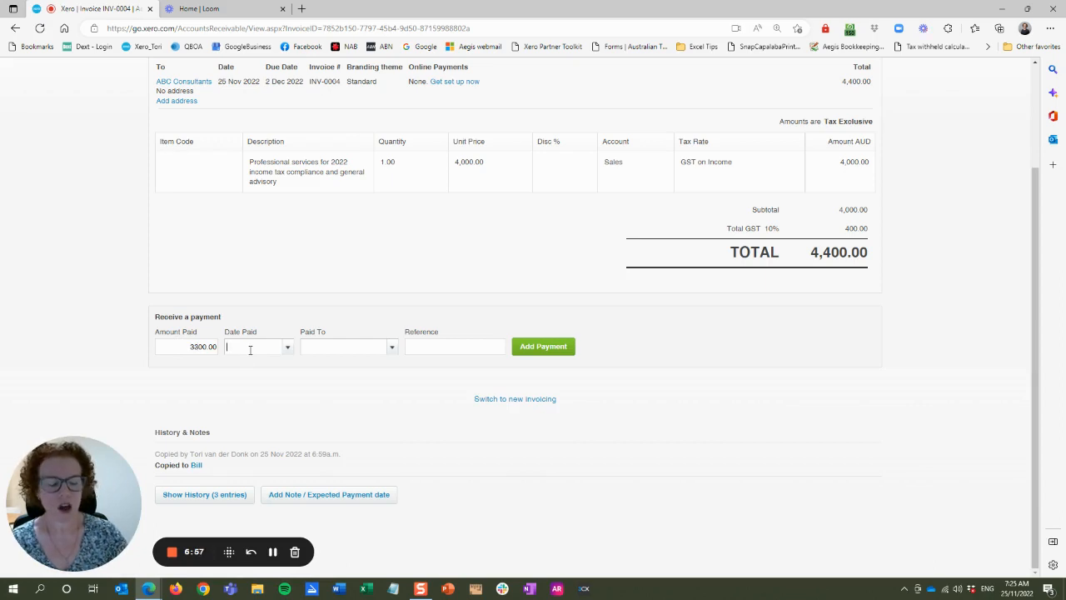
- Receive 3,300.00 on invoice INV-0004 dated 25 Nov 2022 into 99999 Contra Payments, reference Contra Payment
type("25 Nov 2022")
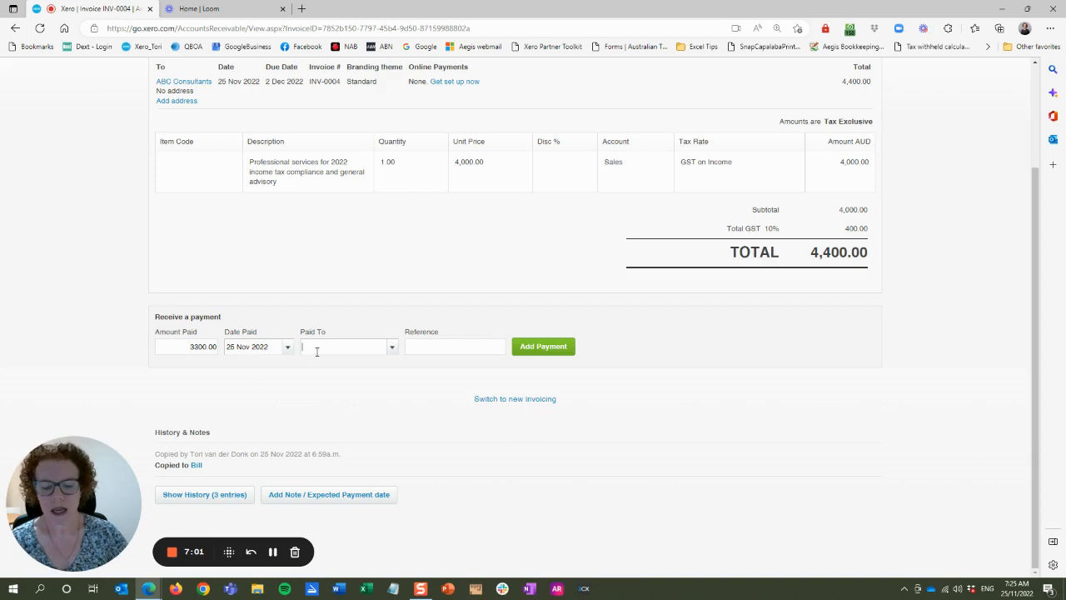
type("con")
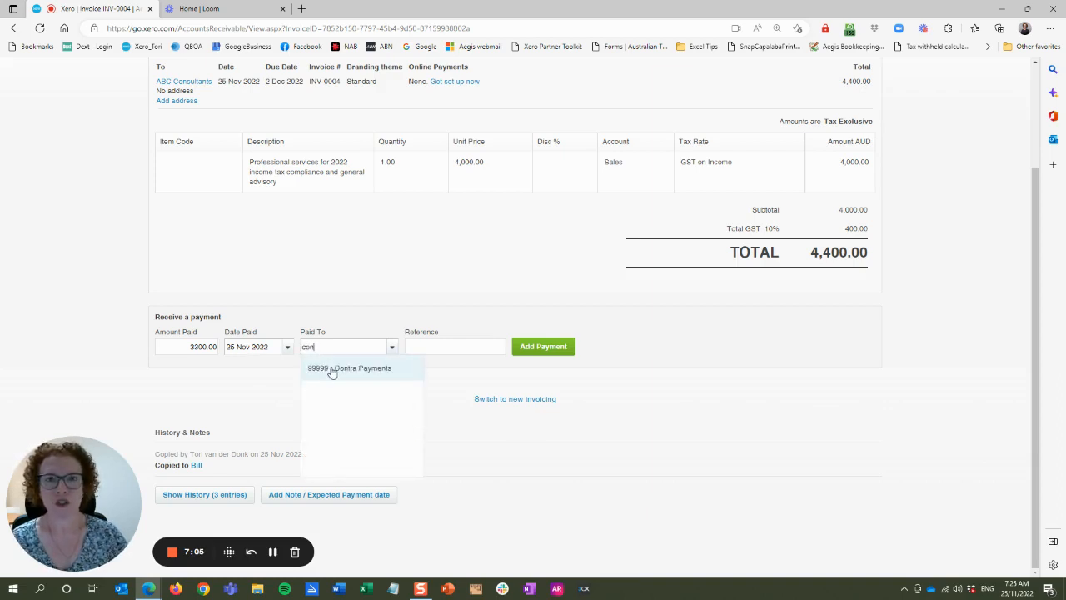
left_click(350, 368)
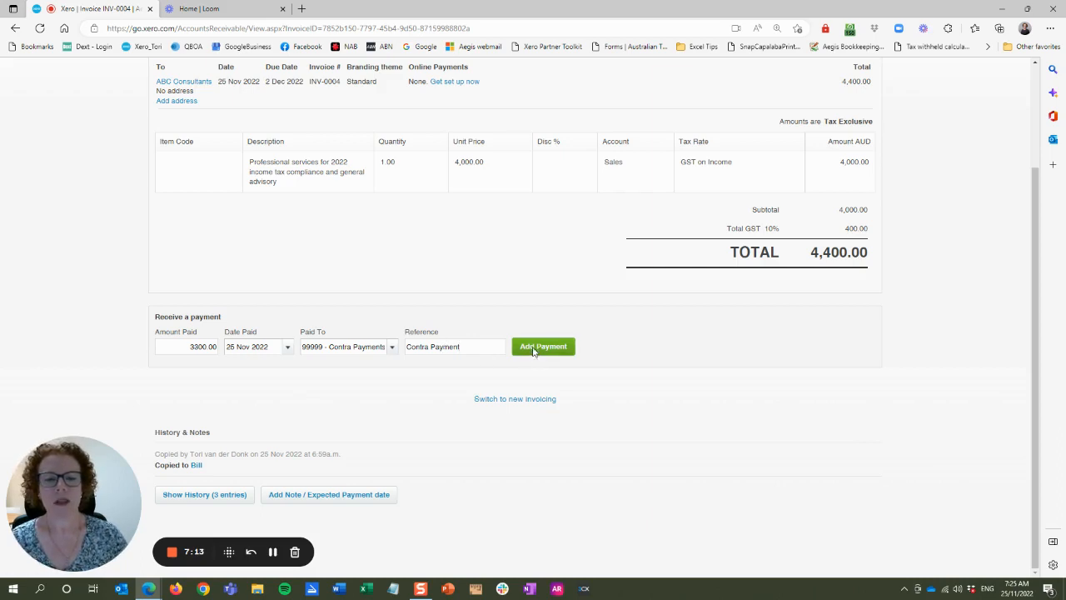
left_click(543, 346)
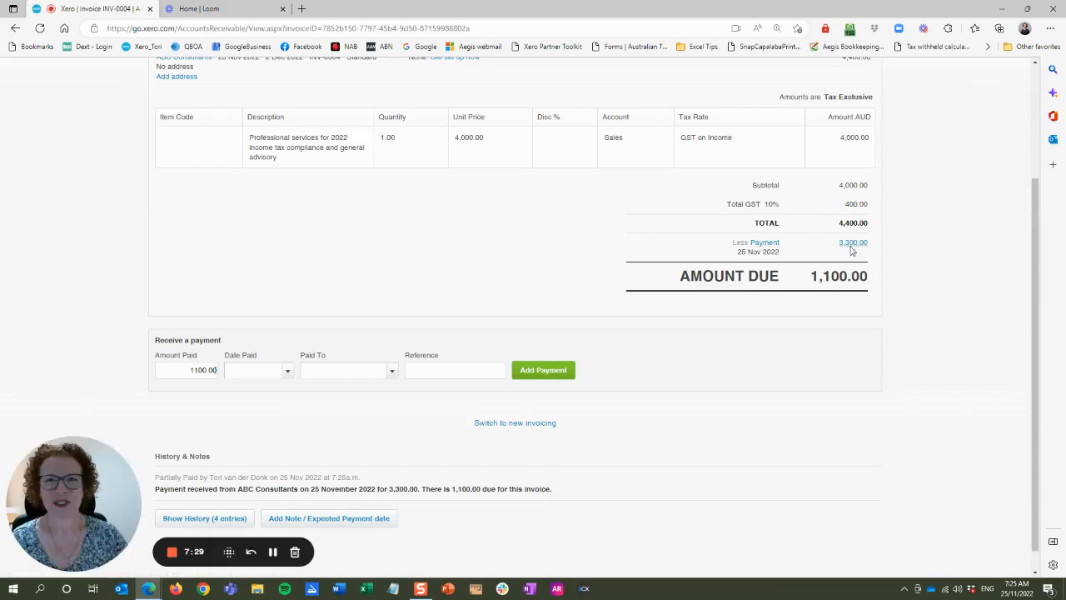
mouse_move(607, 293)
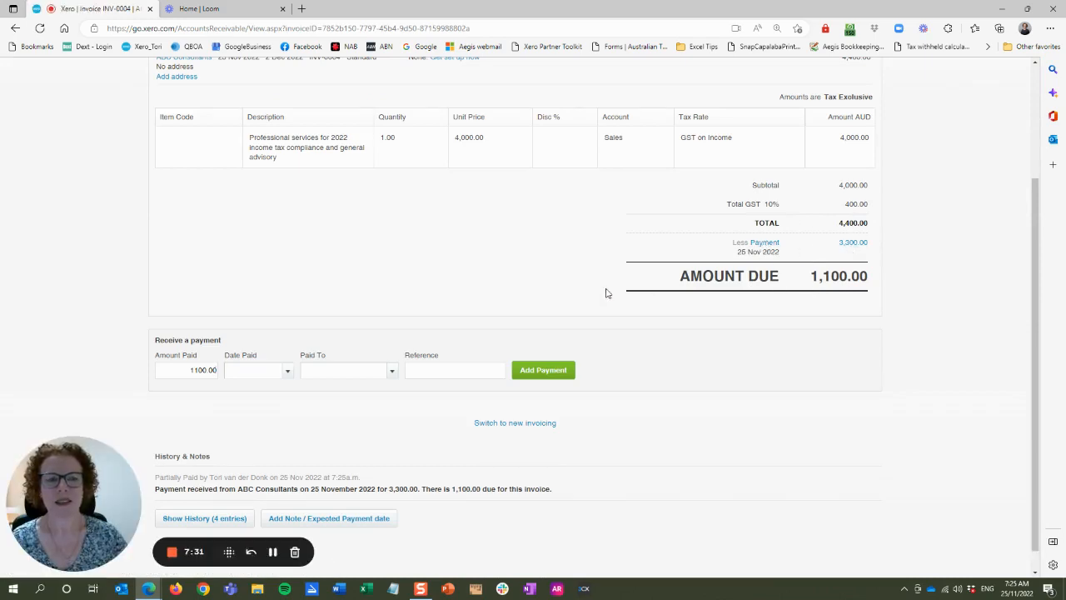
- Scroll up to confirm Less Payment 3,300 and Amount Due 1,100 on the invoice
scroll("up", 3)
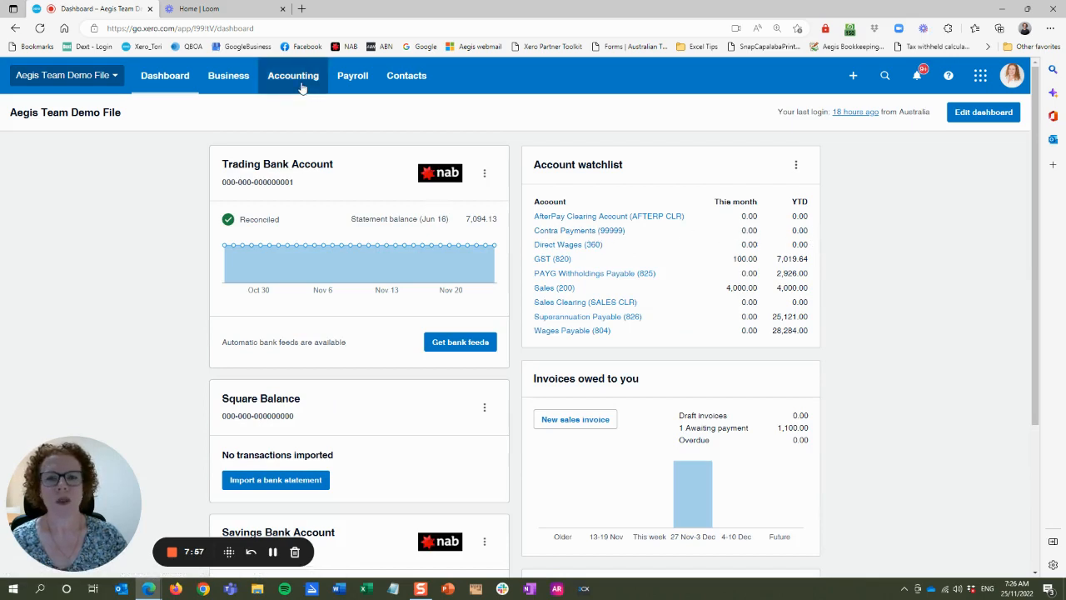
mouse_move(406, 75)
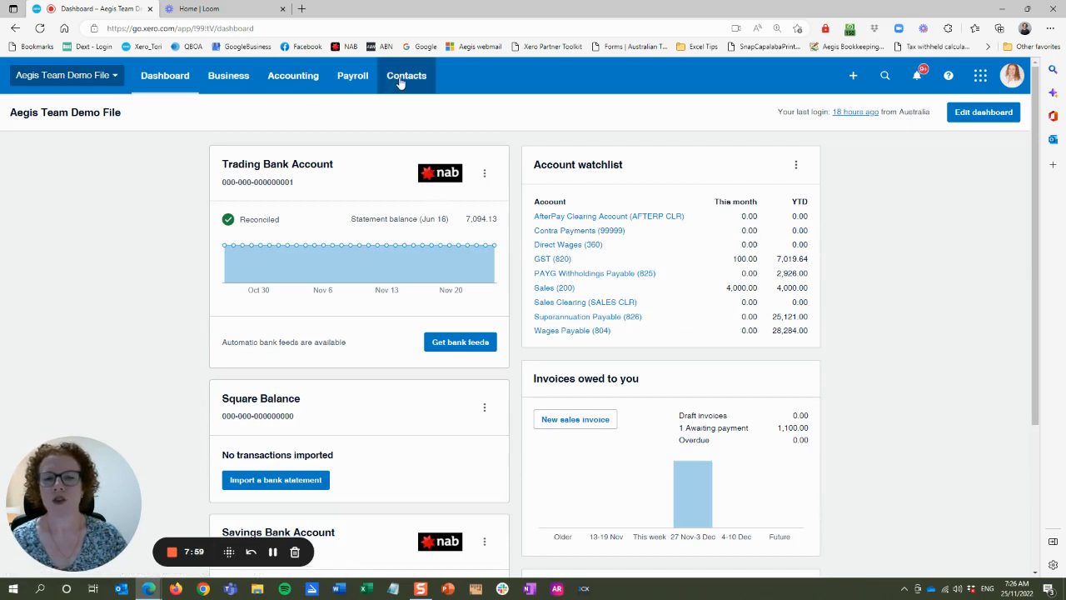
- From All contacts, reopen ABC Consultants showing 1,100.00 still owed
left_click(407, 75)
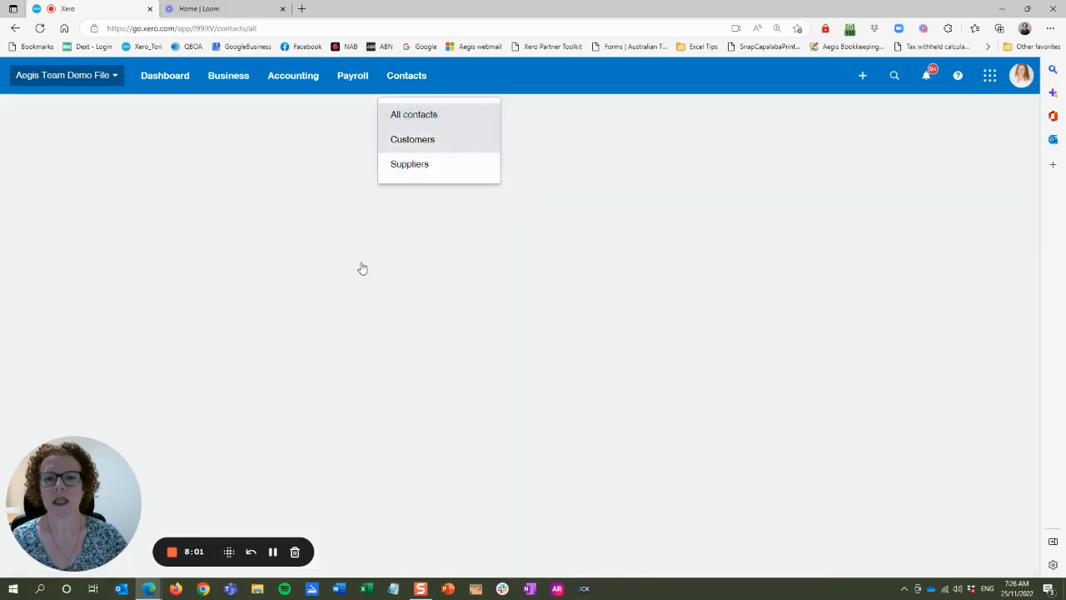
left_click(413, 113)
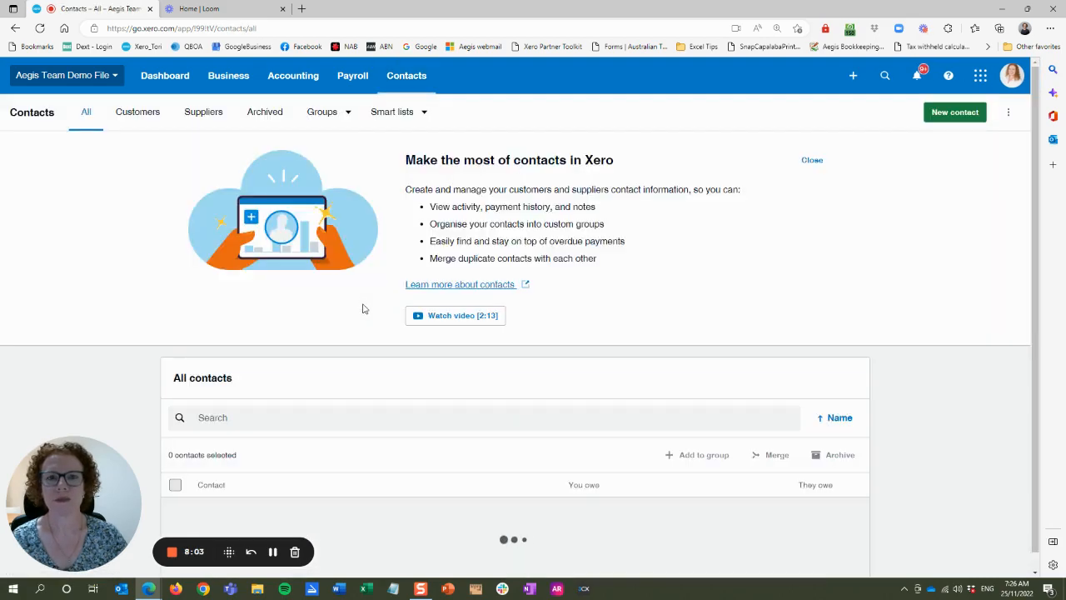
scroll("down", 3)
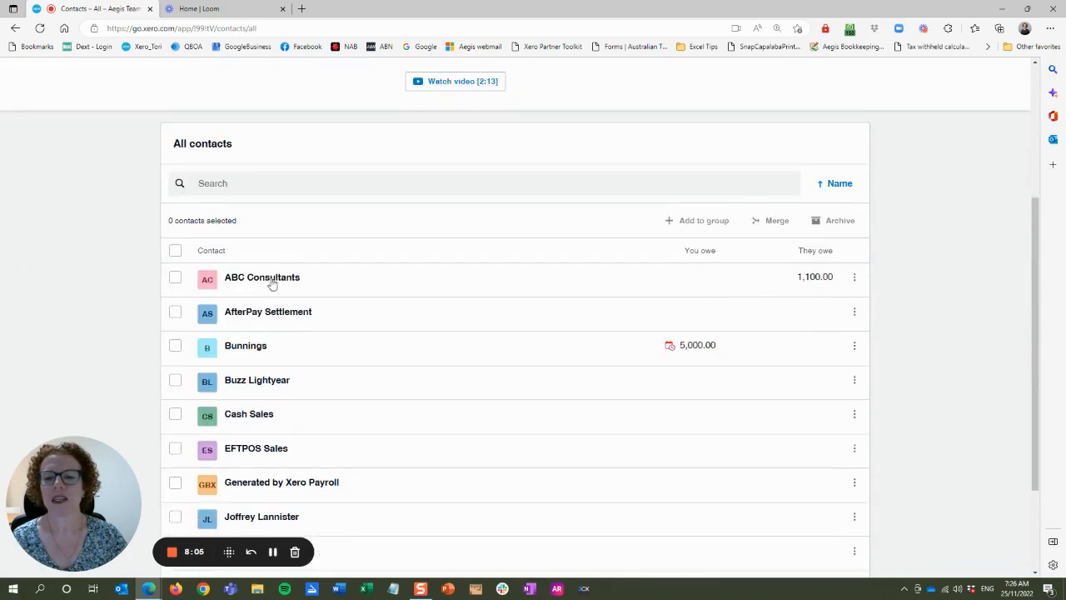
left_click(261, 276)
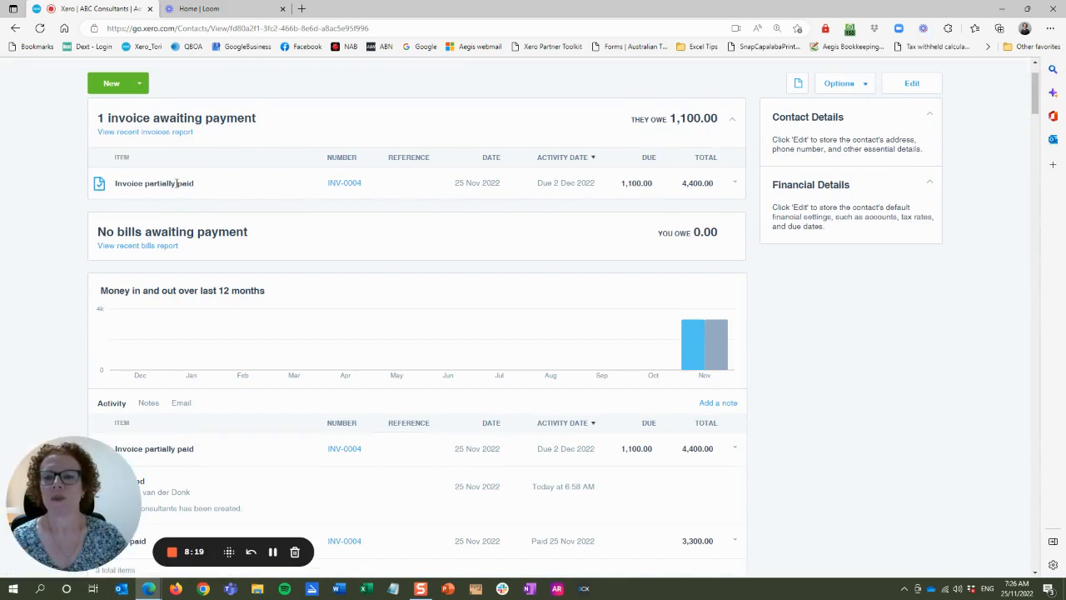
mouse_move(524, 230)
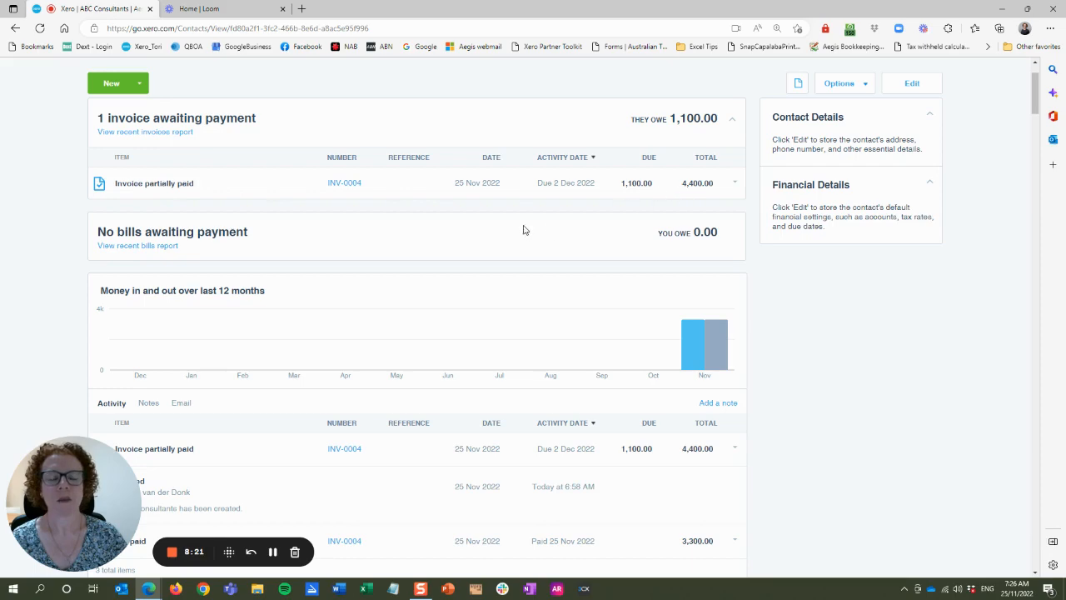
- Review the awaiting payment summary, then head to Accounting for reports
scroll("down", 3)
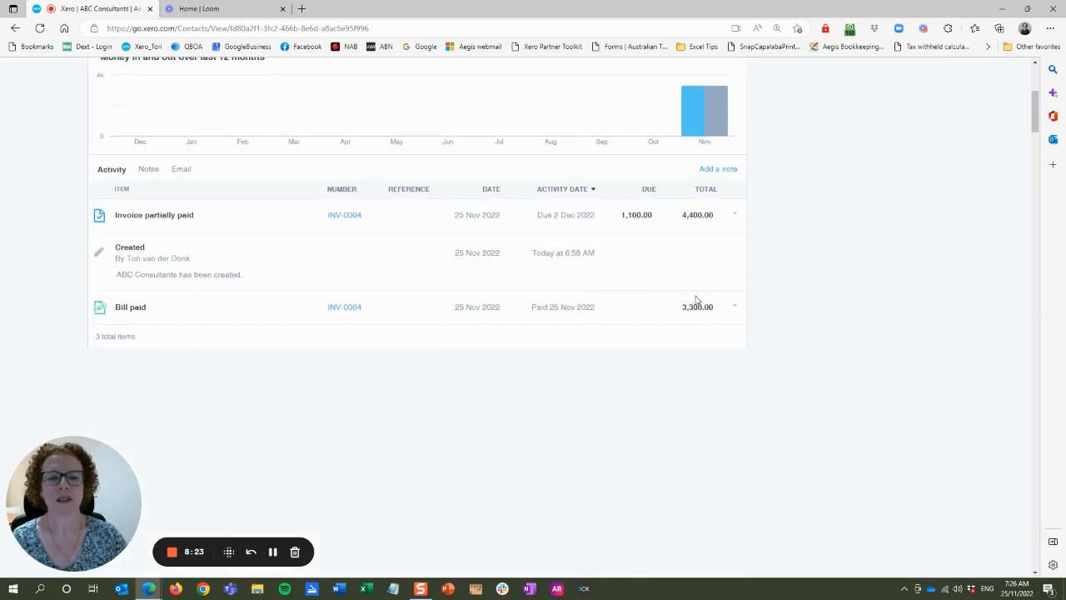
mouse_move(447, 290)
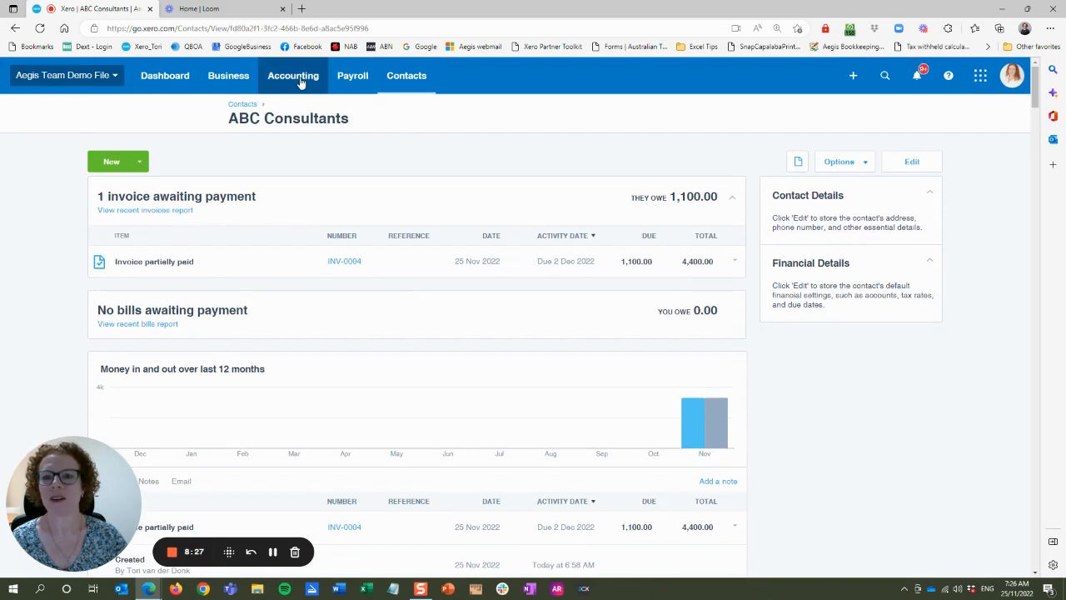
left_click(294, 75)
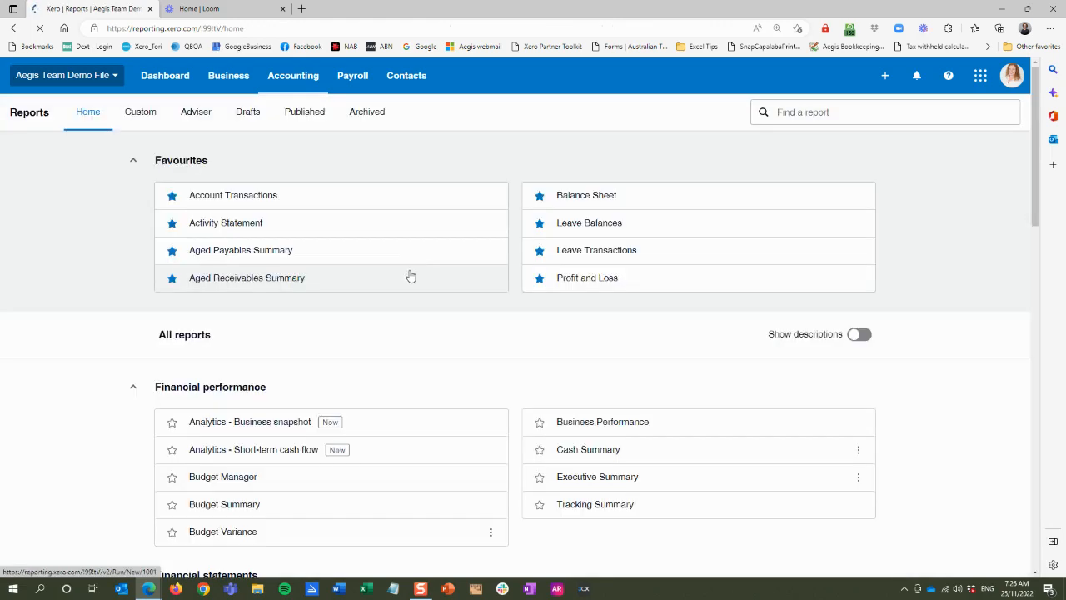
- Run Account Transactions for 99999 - Contra Payments, Nov 2022, showing $3,300 debit and credit netting to nil
left_click(886, 112)
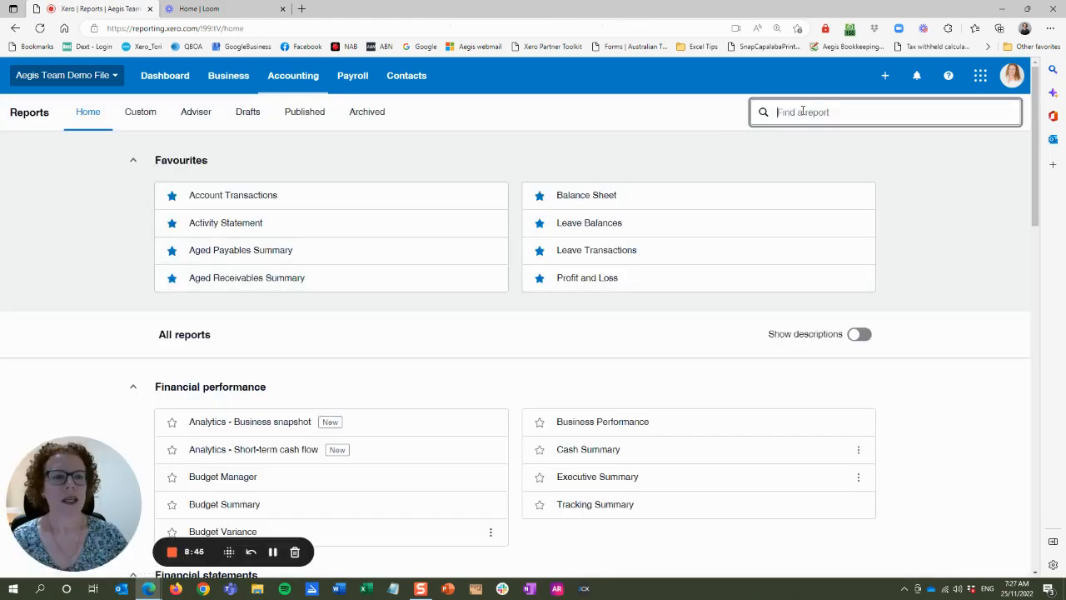
type("accoun")
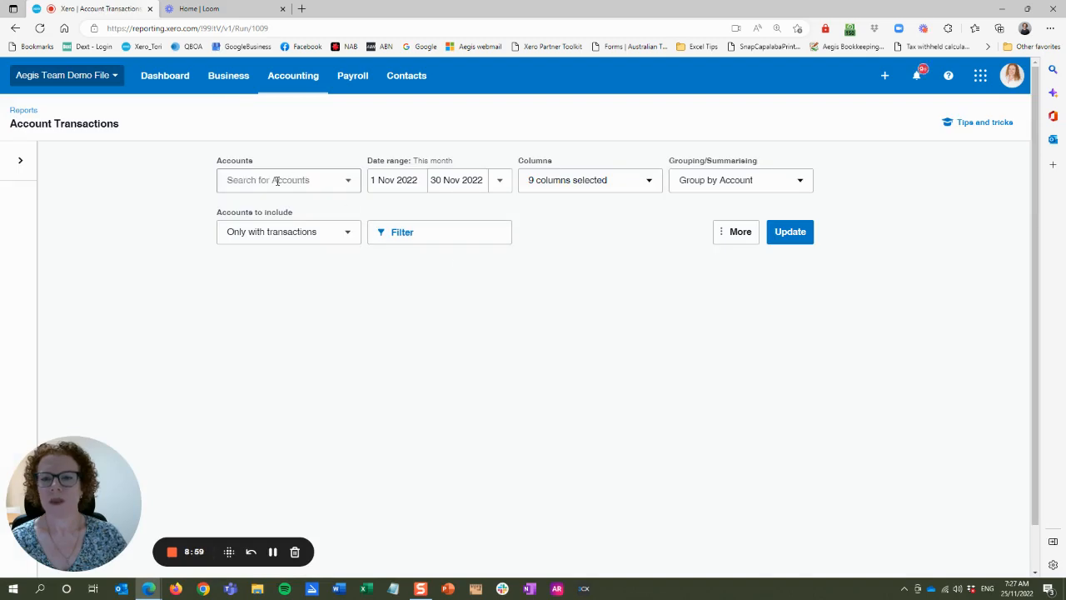
left_click(286, 179)
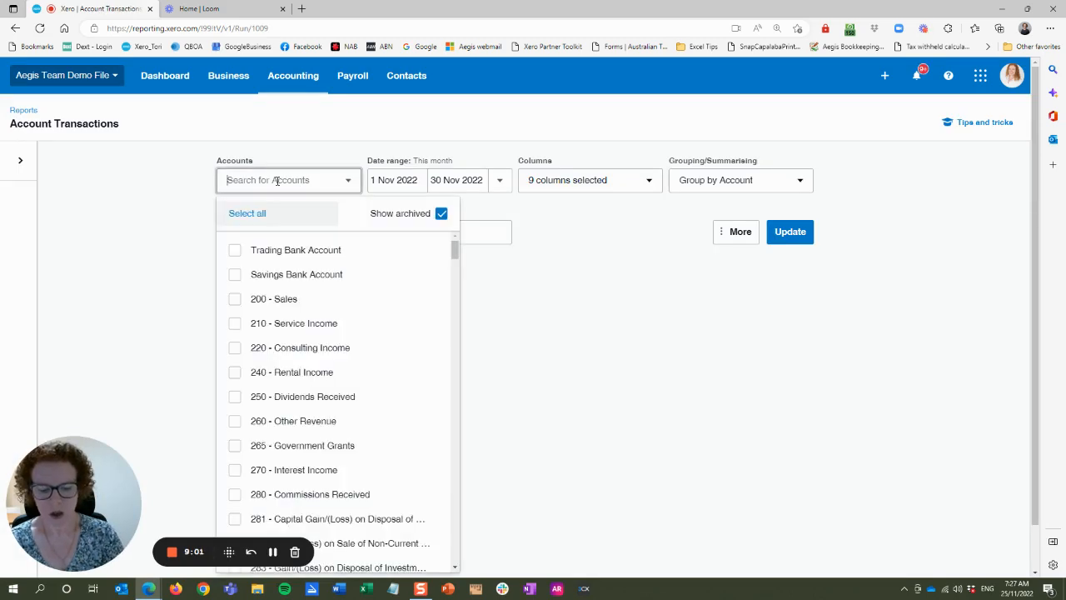
type("contra Payments")
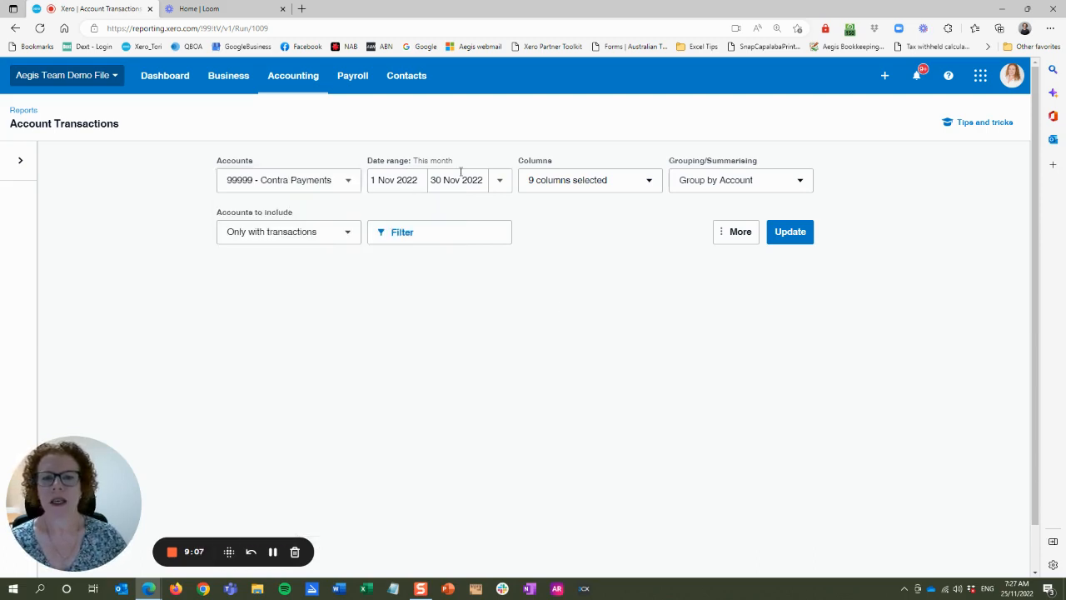
left_click(790, 232)
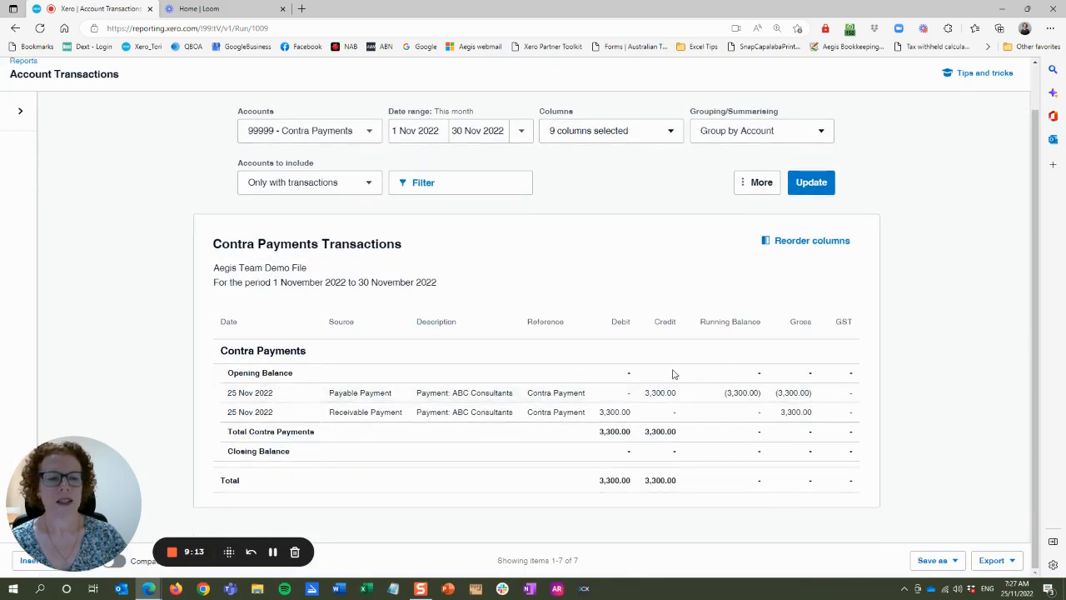
mouse_move(750, 377)
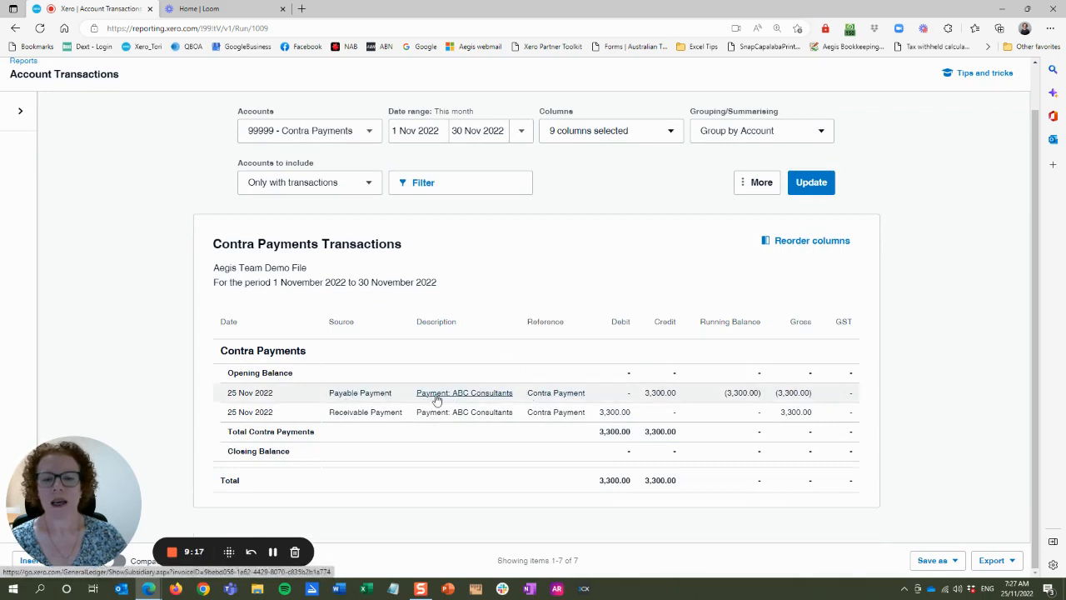
mouse_move(736, 446)
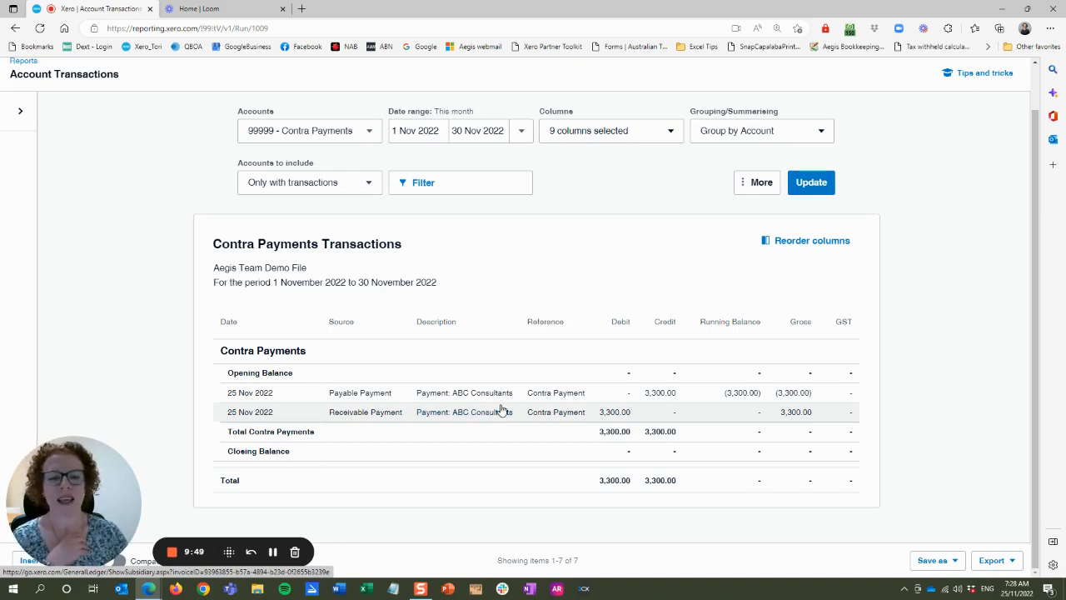
mouse_move(458, 431)
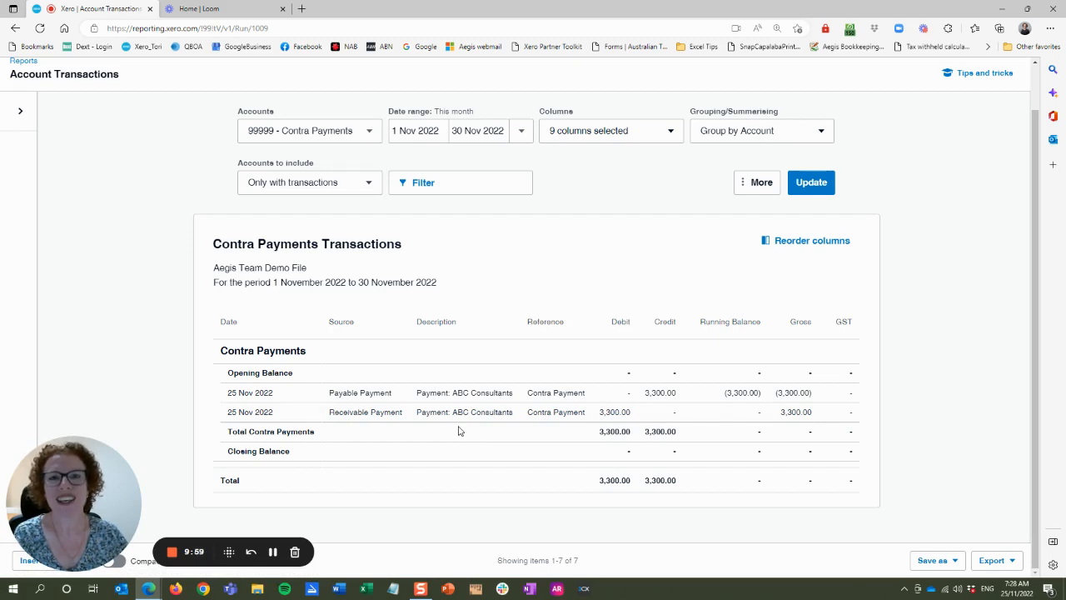
mouse_move(467, 448)
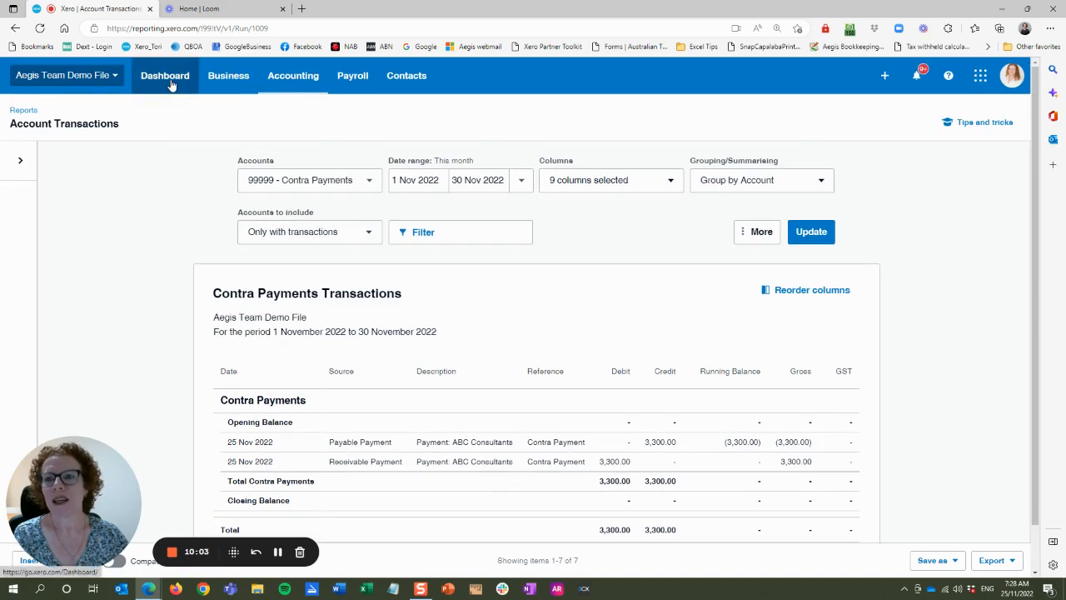
- Show the November 2022 Profit and Loss with 4,000.00 sales, 3,000.00 expenses and 1,000.00 net profit
left_click(293, 75)
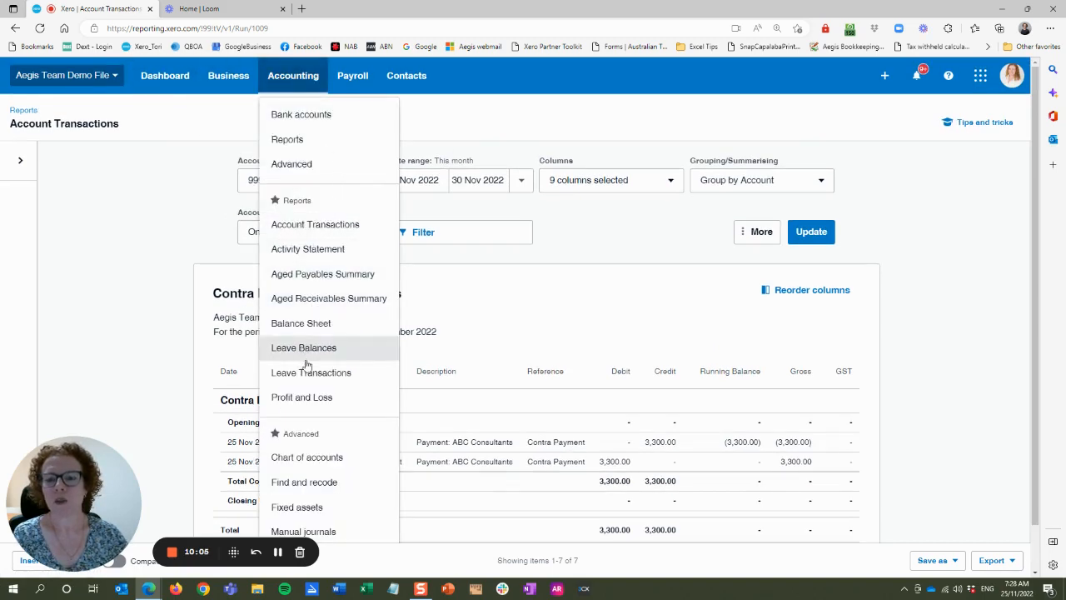
left_click(293, 75)
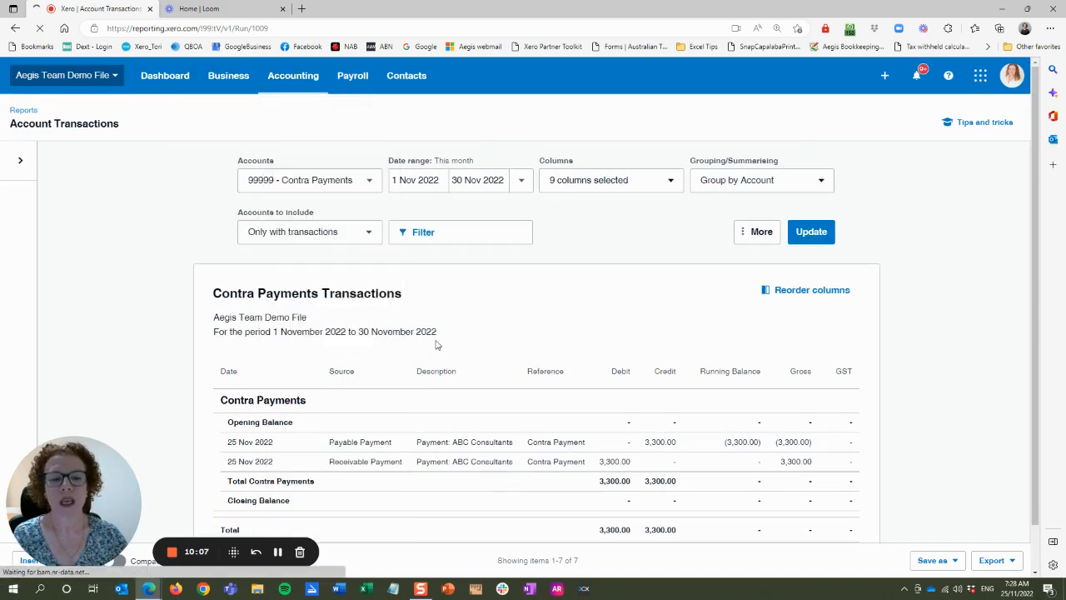
left_click(810, 231)
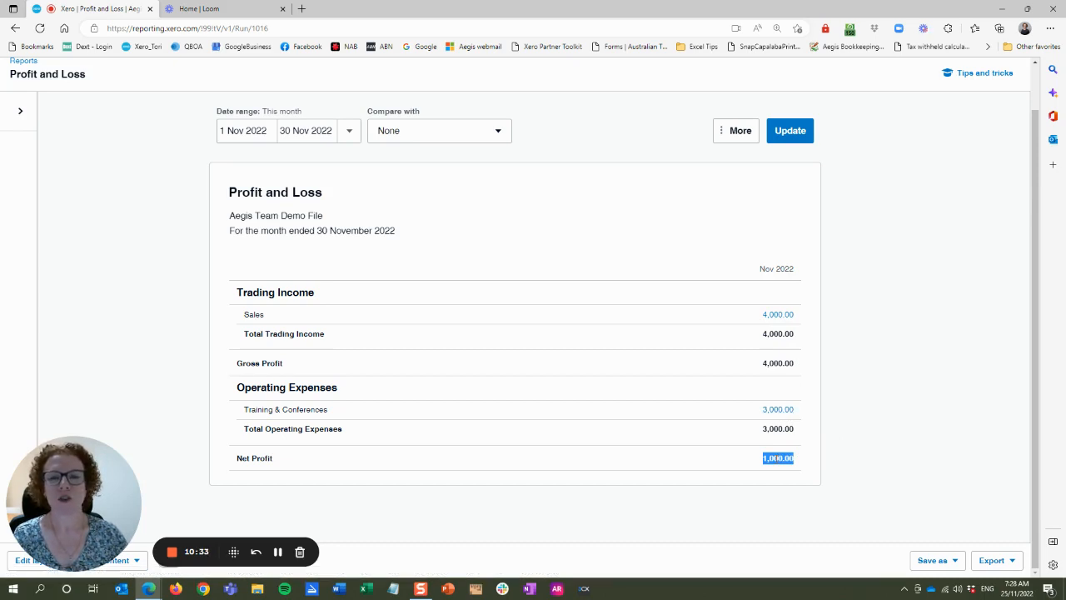
mouse_move(498, 407)
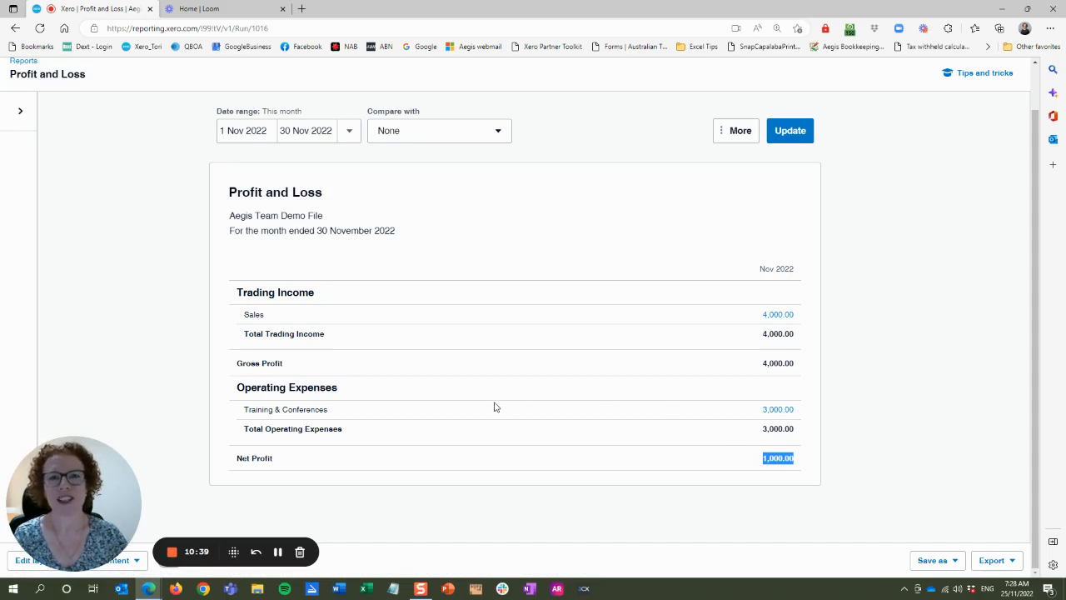
mouse_move(488, 409)
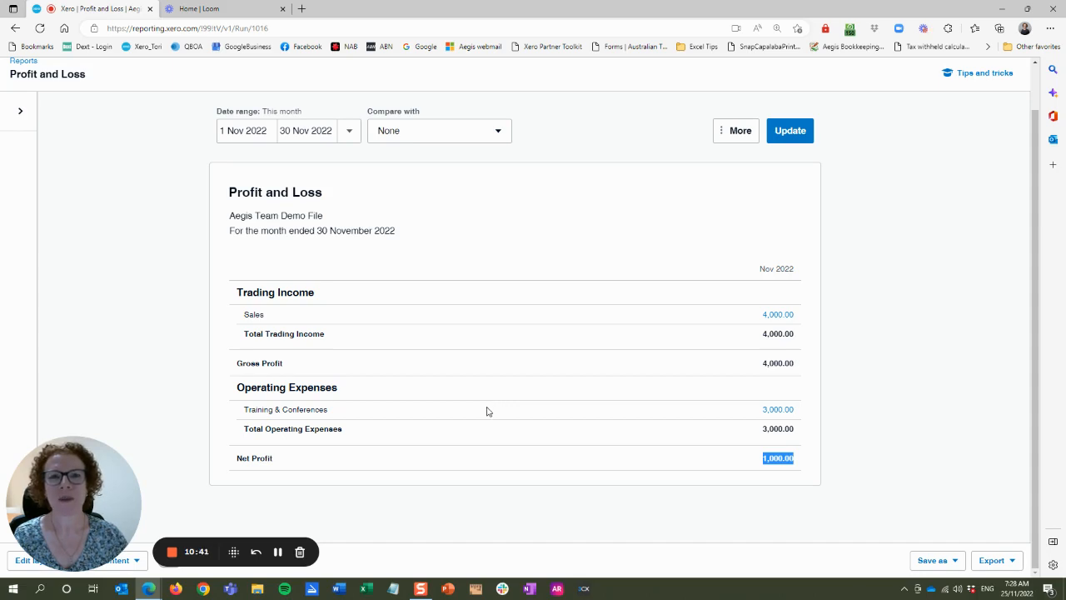